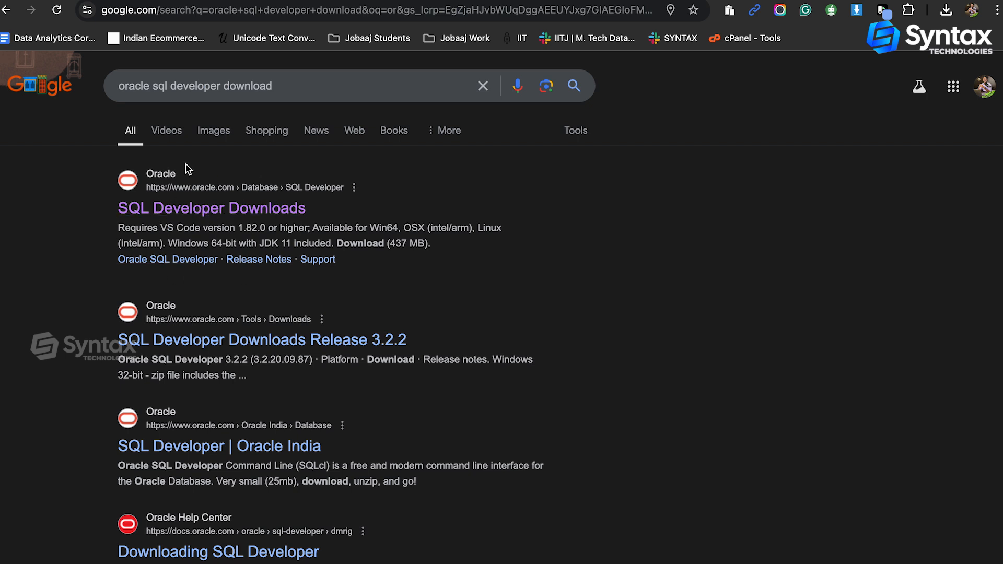
mouse_move(228, 200)
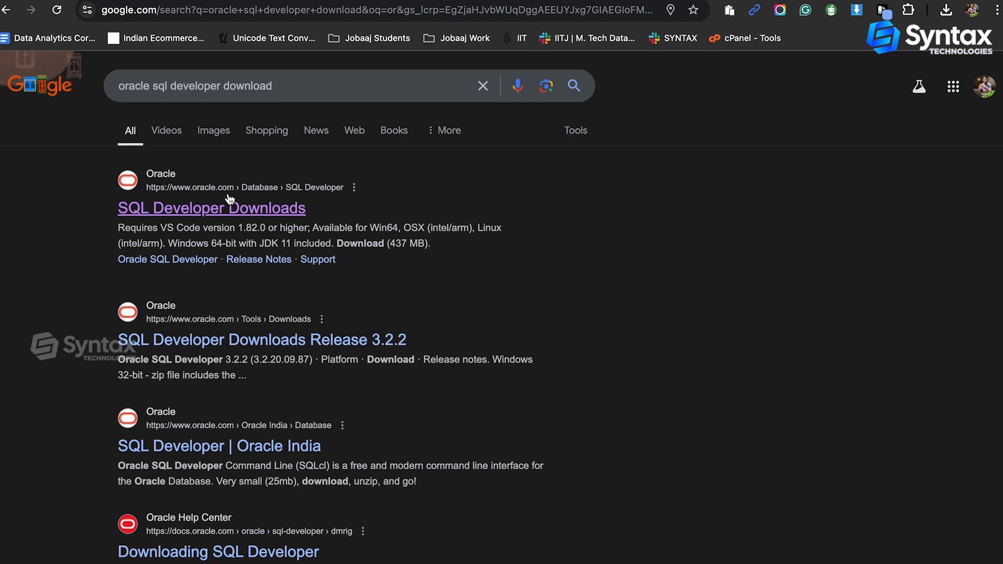
mouse_move(206, 214)
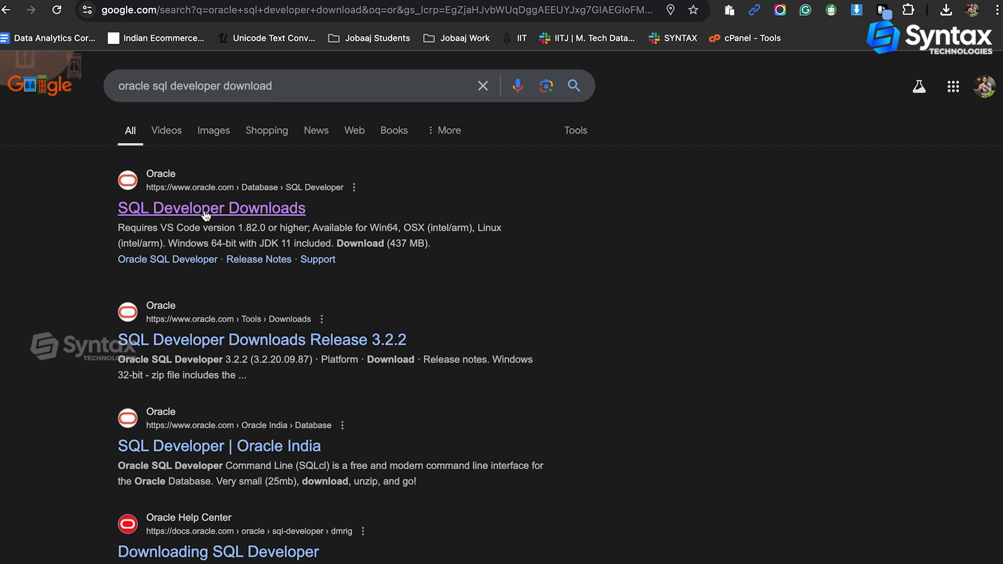
- Open Oracle's SQL Developer Downloads page from the Google search results
left_click(211, 207)
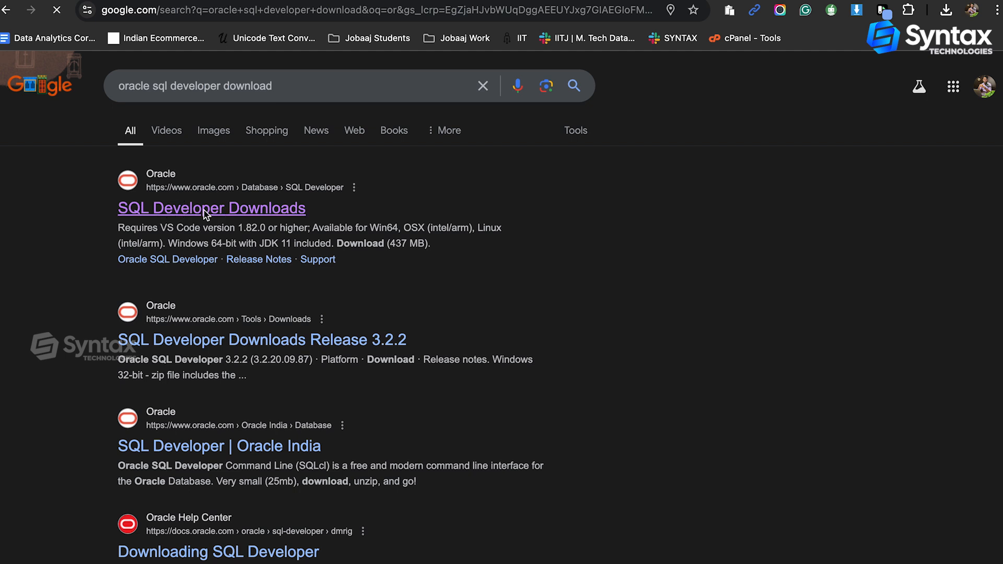
- Scroll to the platform download table and highlight 'Mac OSX' in the JDK 11 row
left_click(212, 207)
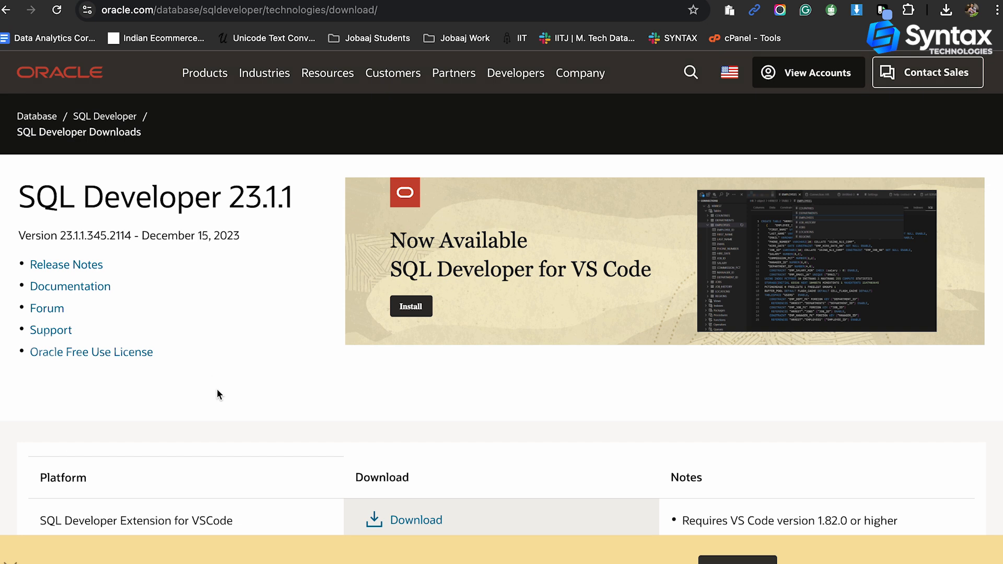
scroll("down", 3)
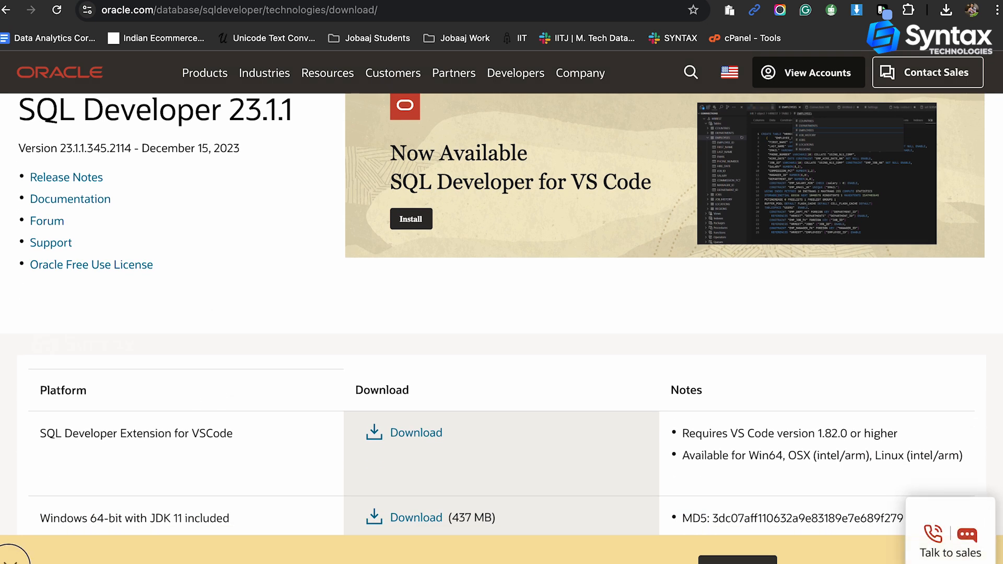
scroll("down", 3)
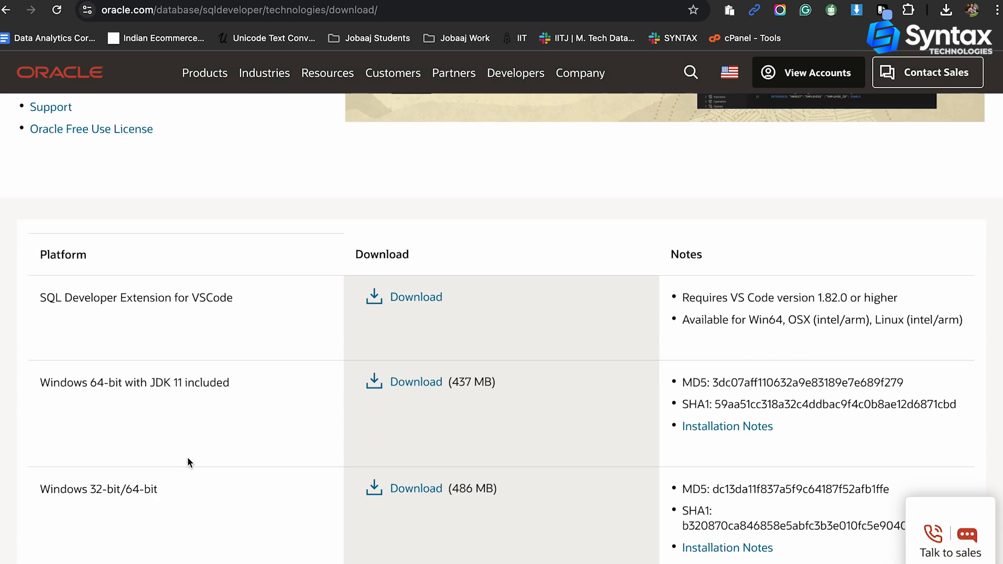
scroll("down", 3)
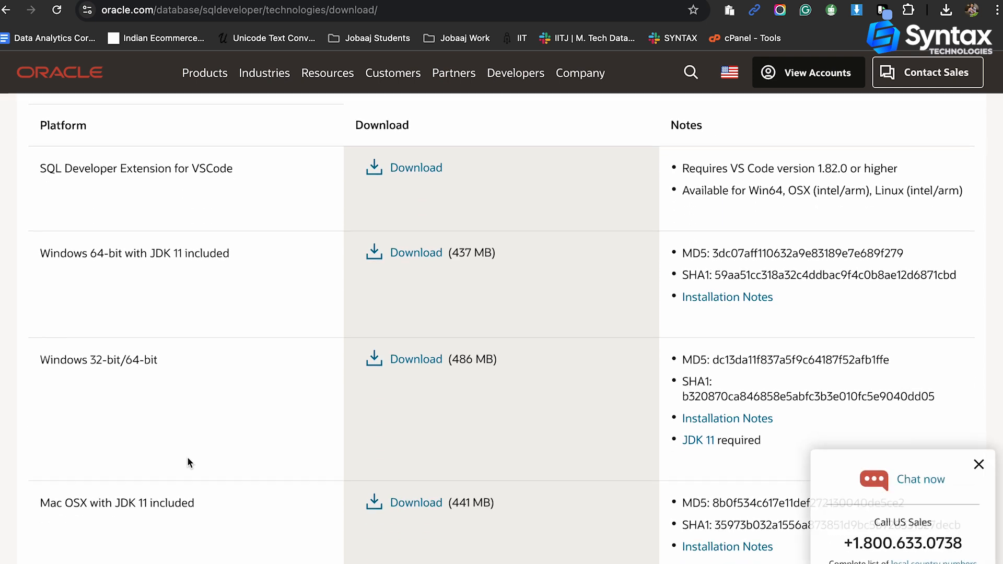
scroll("down", 3)
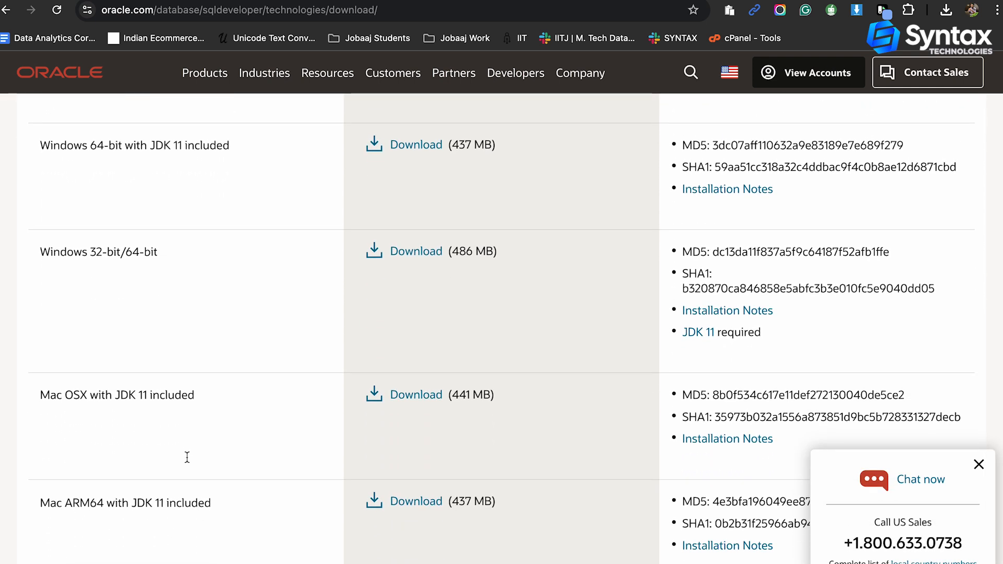
scroll("down", 3)
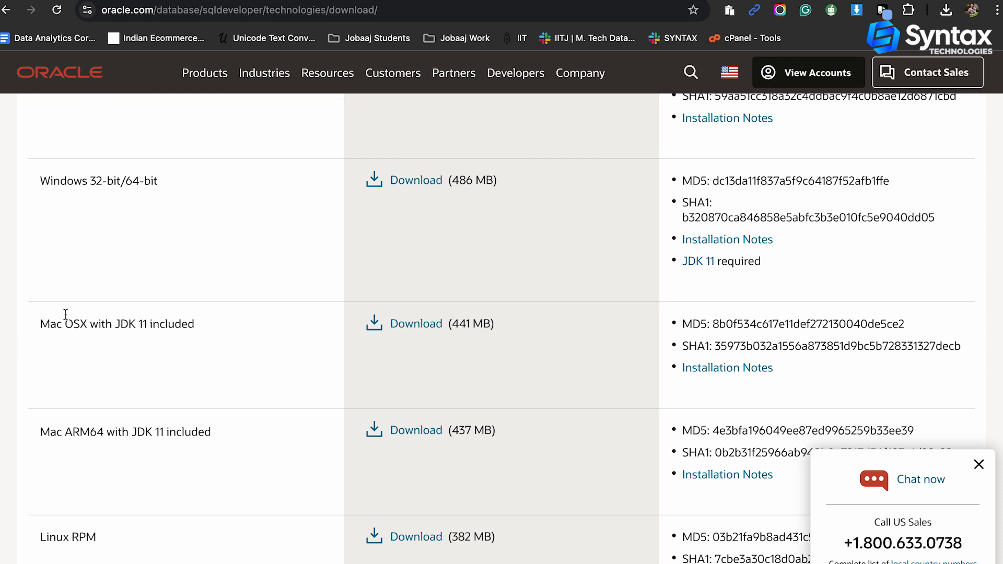
mouse_move(148, 405)
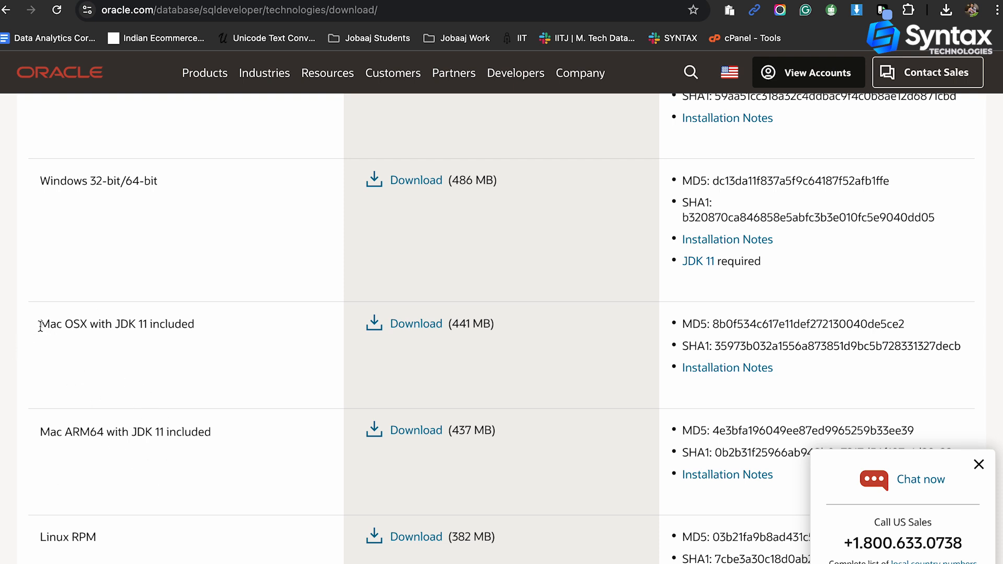
left_click_drag(40, 324, 82, 324)
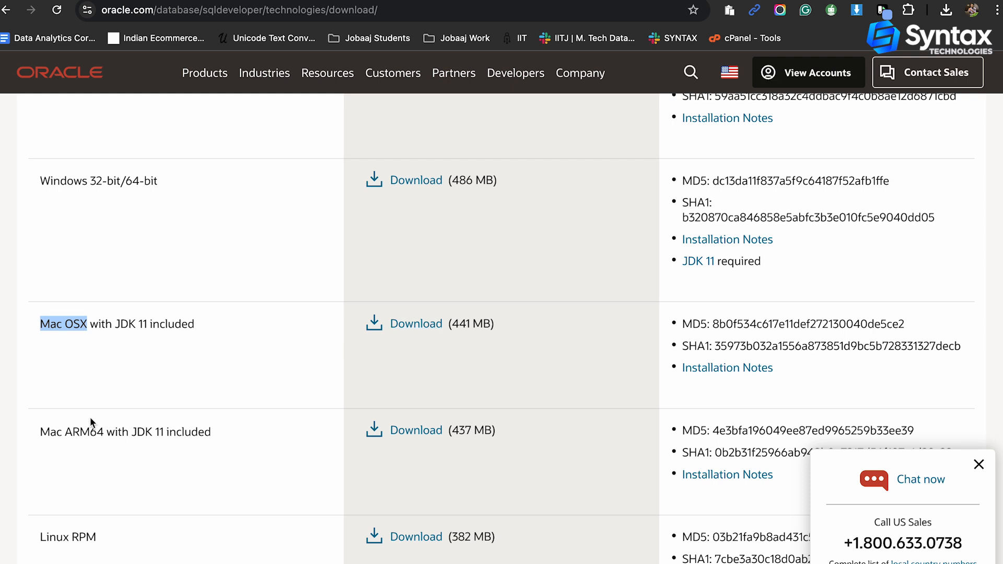
mouse_move(40, 434)
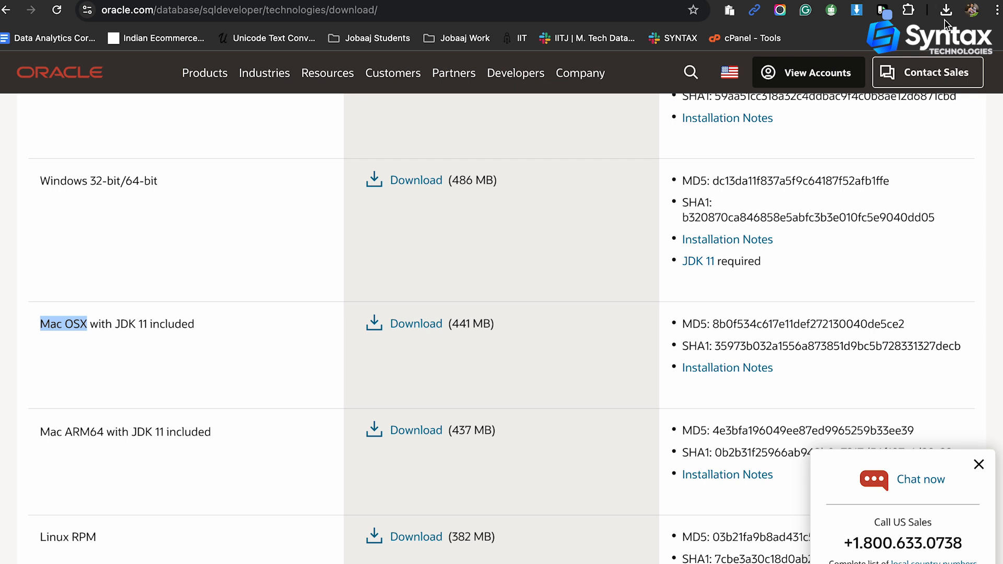
- Show Chrome's recent downloads, listing the 437 MB SQL Developer 23.1.1 zip
left_click(946, 10)
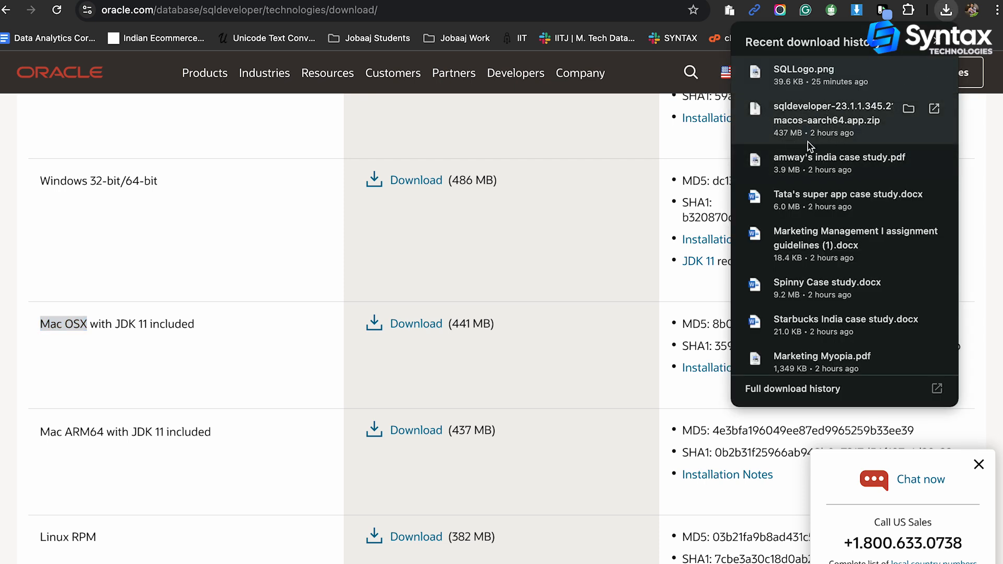
mouse_move(795, 134)
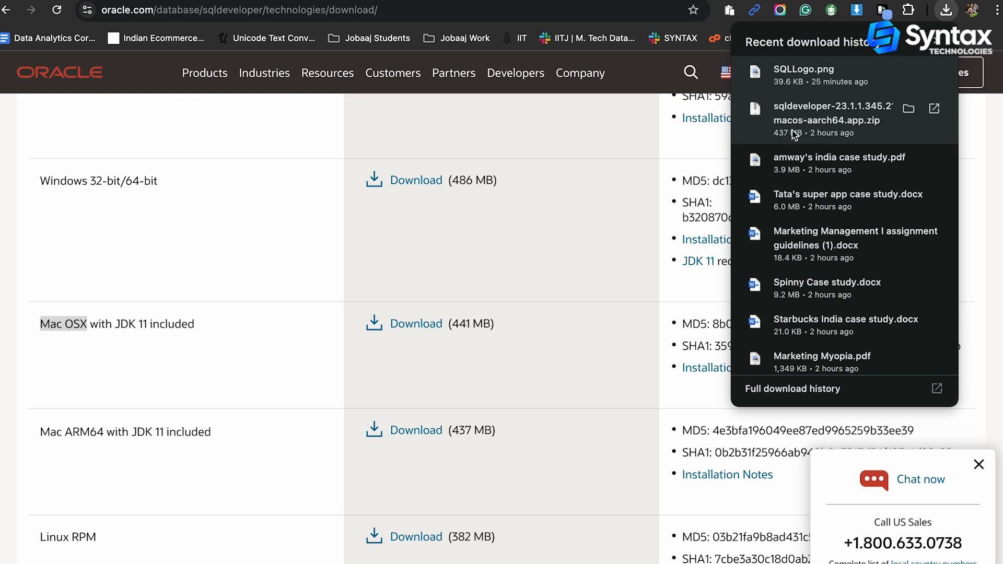
mouse_move(849, 130)
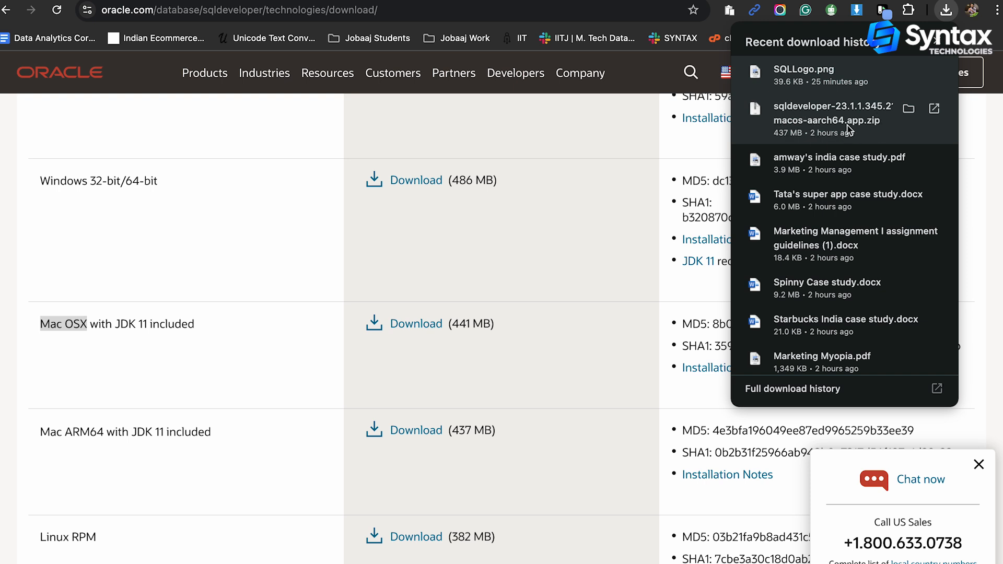
mouse_move(872, 123)
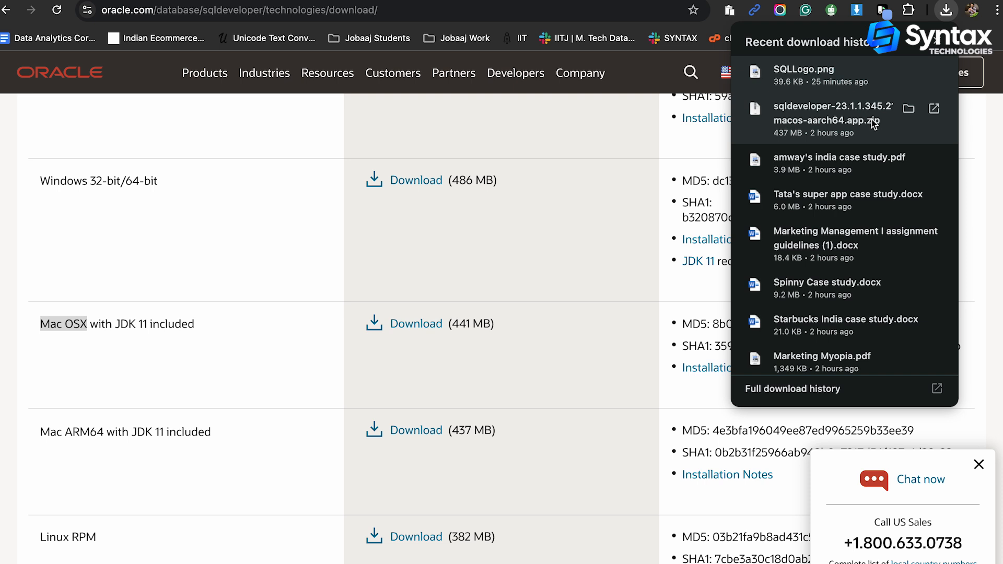
mouse_move(863, 131)
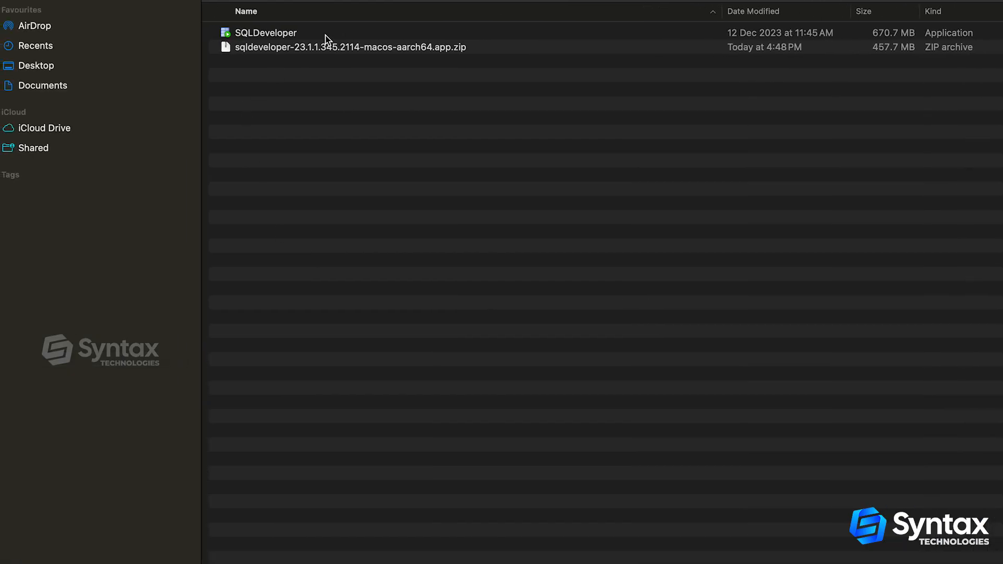
mouse_move(371, 93)
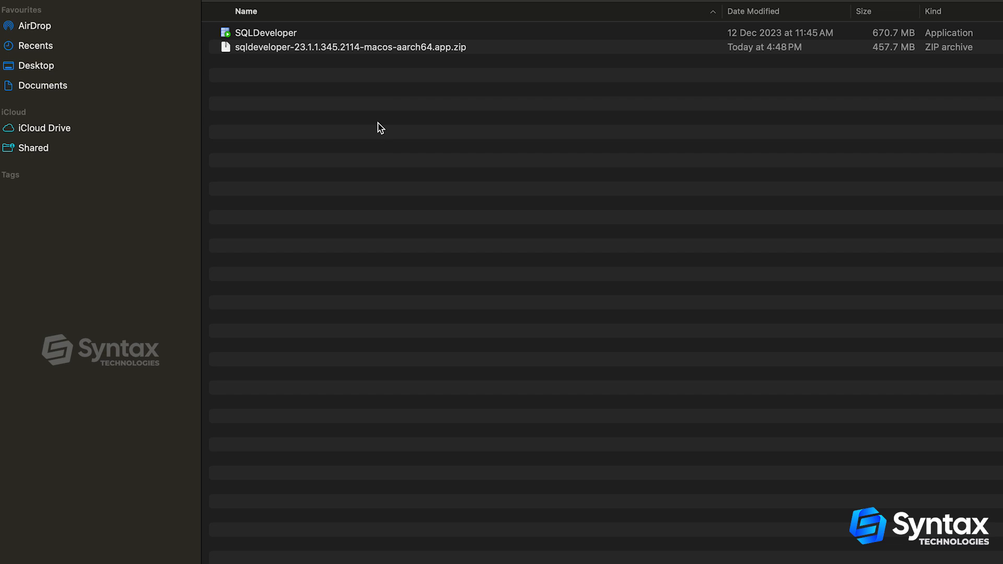
mouse_move(447, 71)
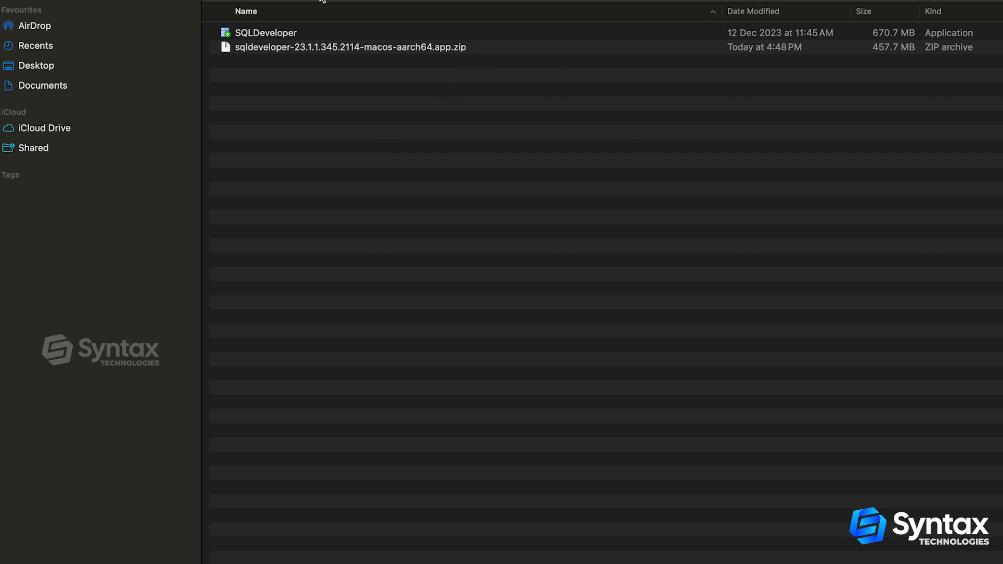
mouse_move(292, 12)
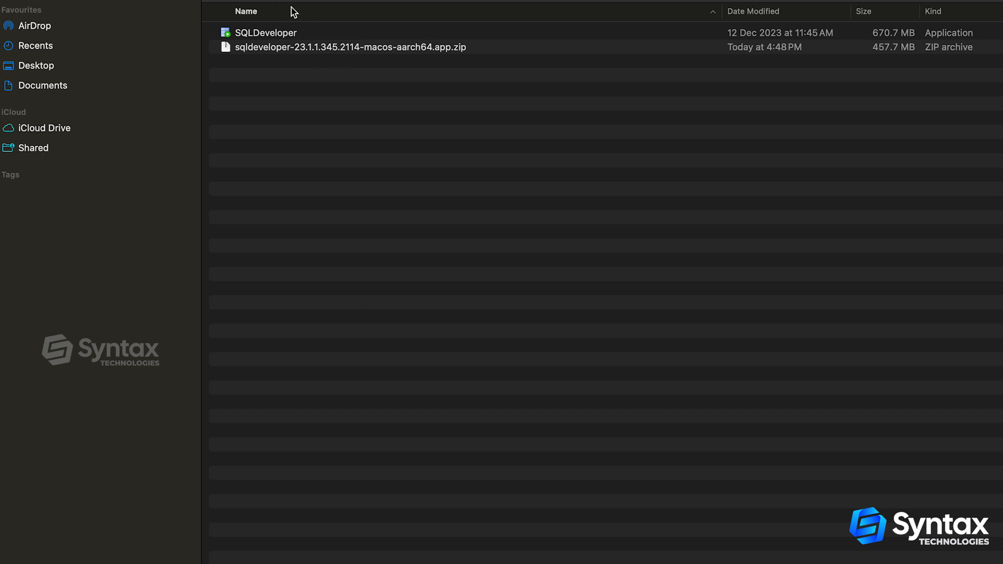
mouse_move(310, 4)
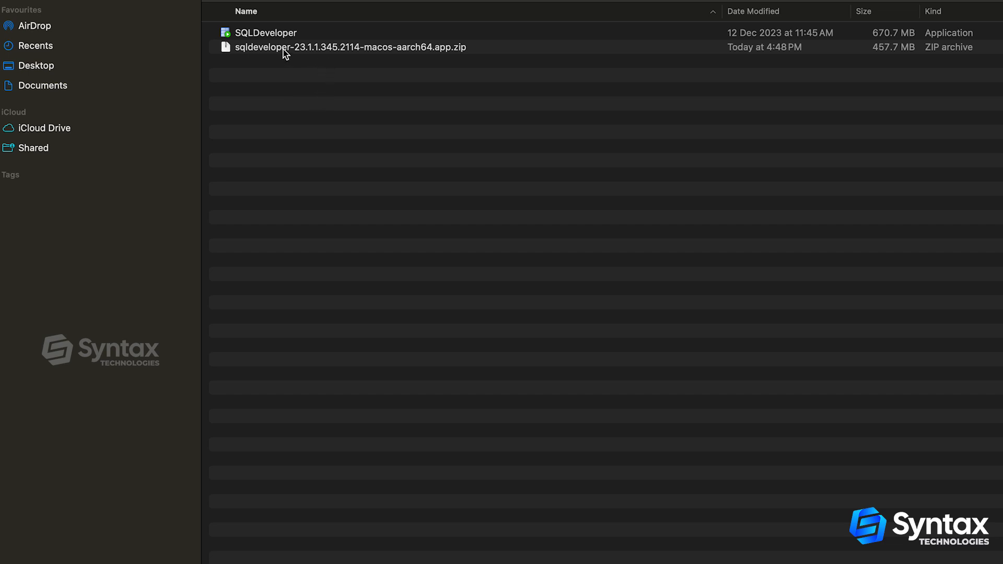
mouse_move(442, 68)
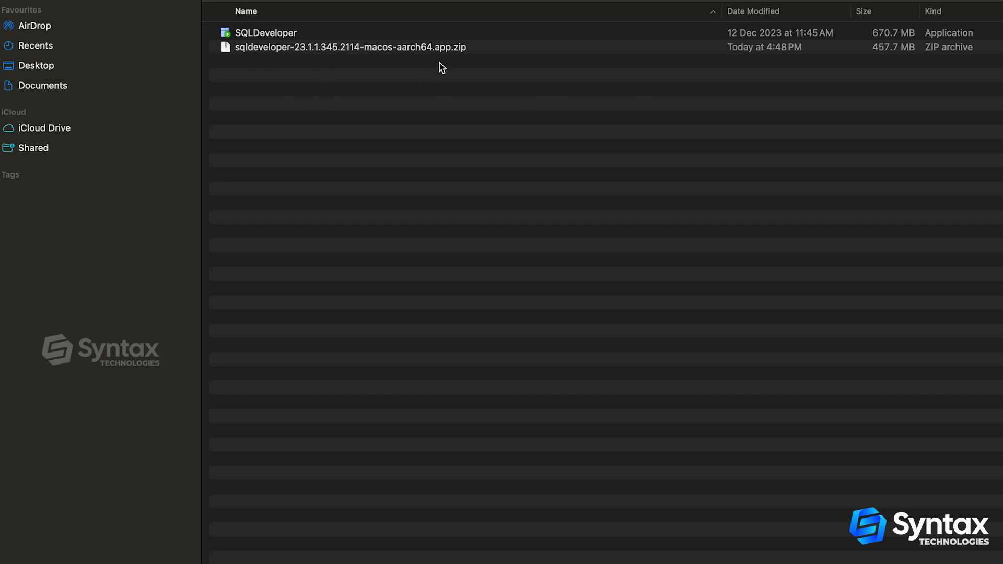
mouse_move(445, 57)
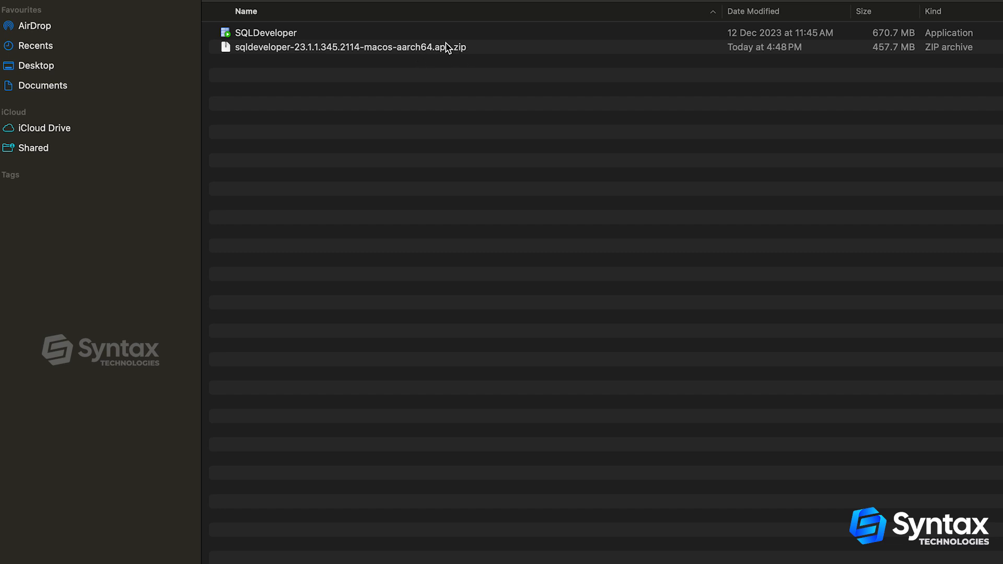
mouse_move(453, 53)
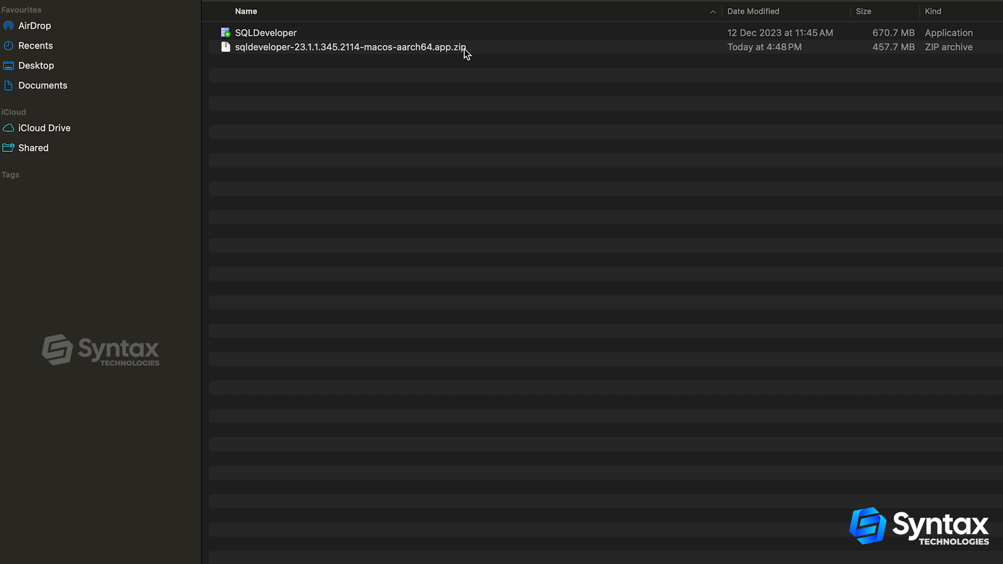
mouse_move(443, 62)
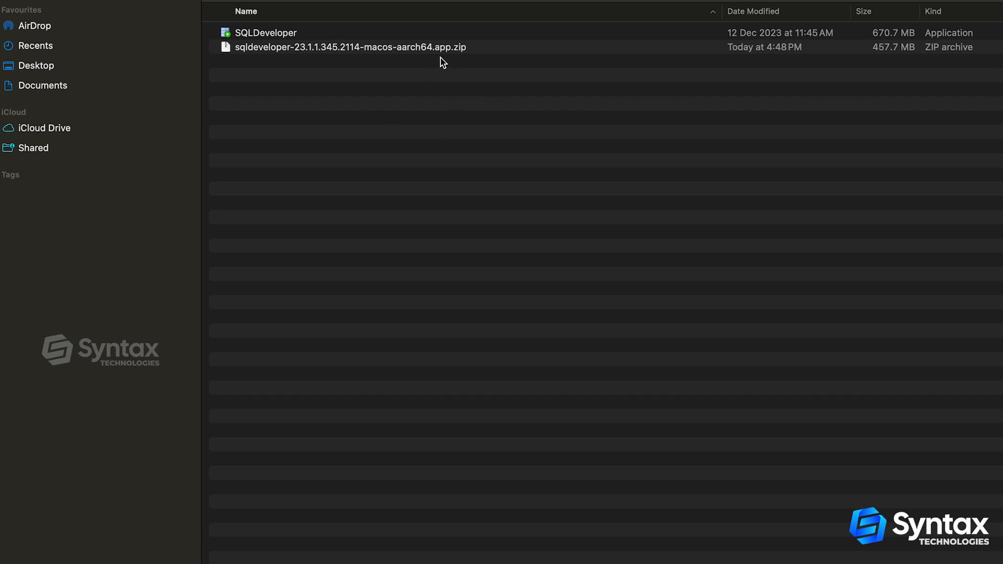
mouse_move(455, 57)
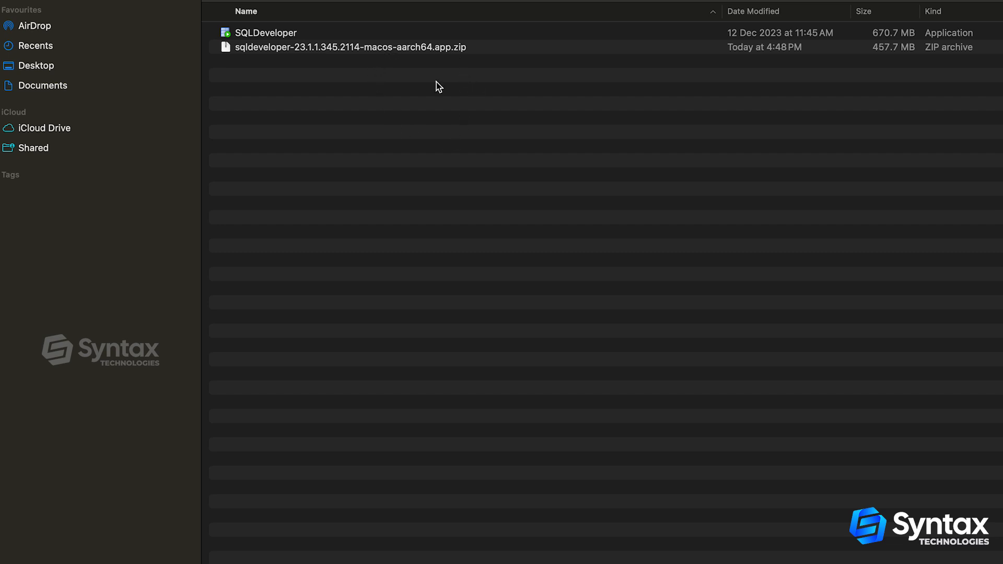
mouse_move(306, 34)
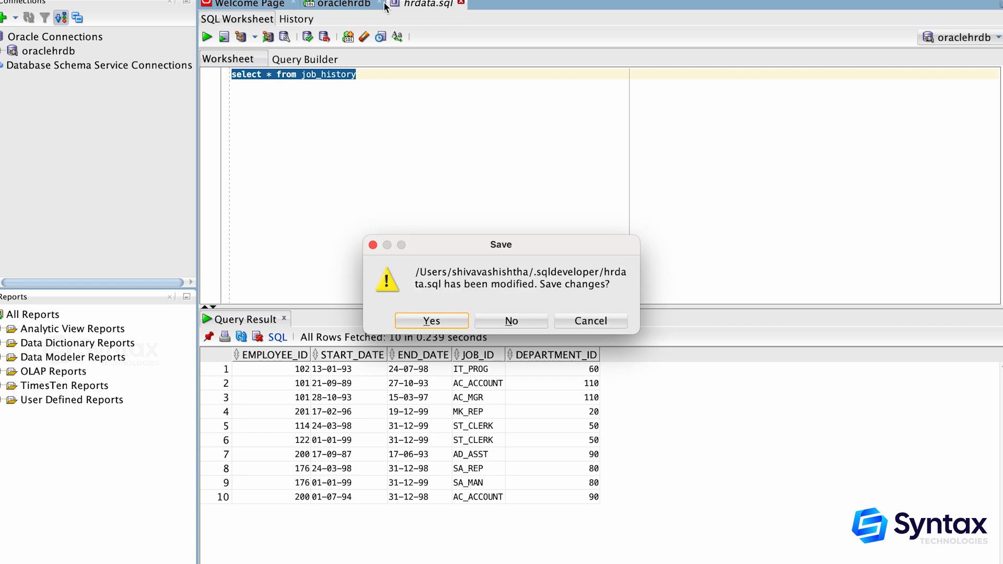
- Answer the hrdata.sql save prompt and close the worksheet and oraclehrdb tabs
left_click(510, 321)
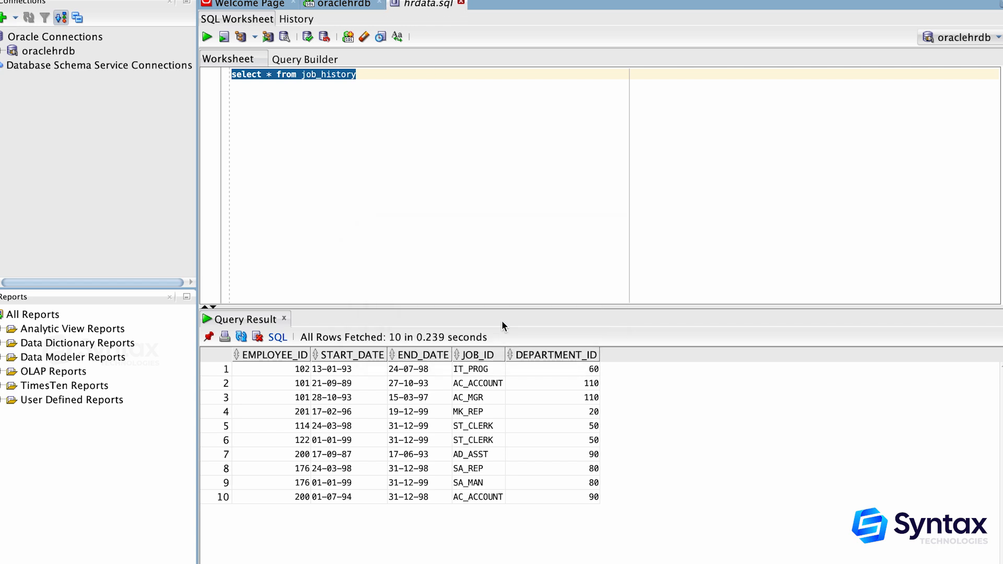
left_click(248, 5)
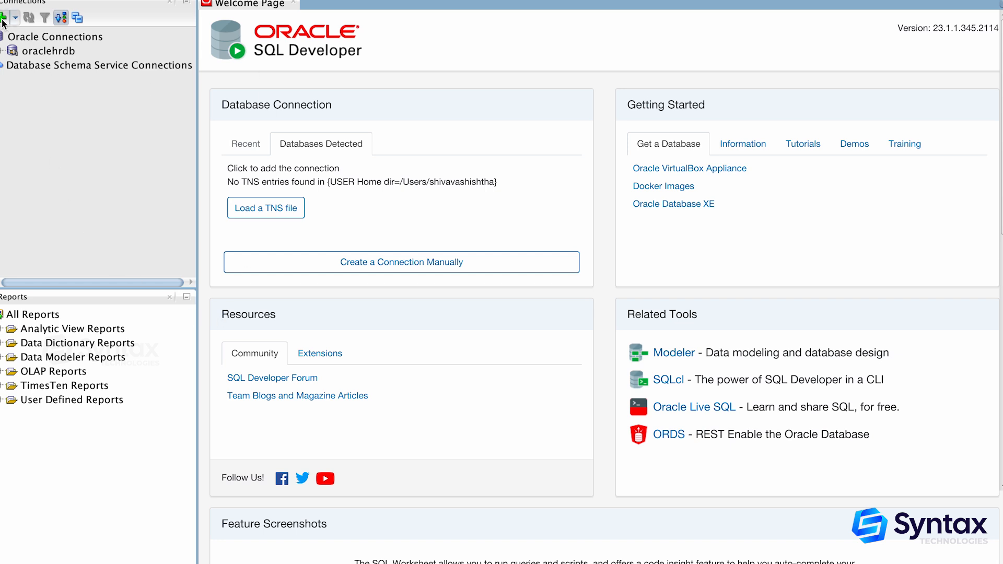
- Draft a connection named 'oracle', test localhost/1521/xe settings, then close without saving
left_click(4, 17)
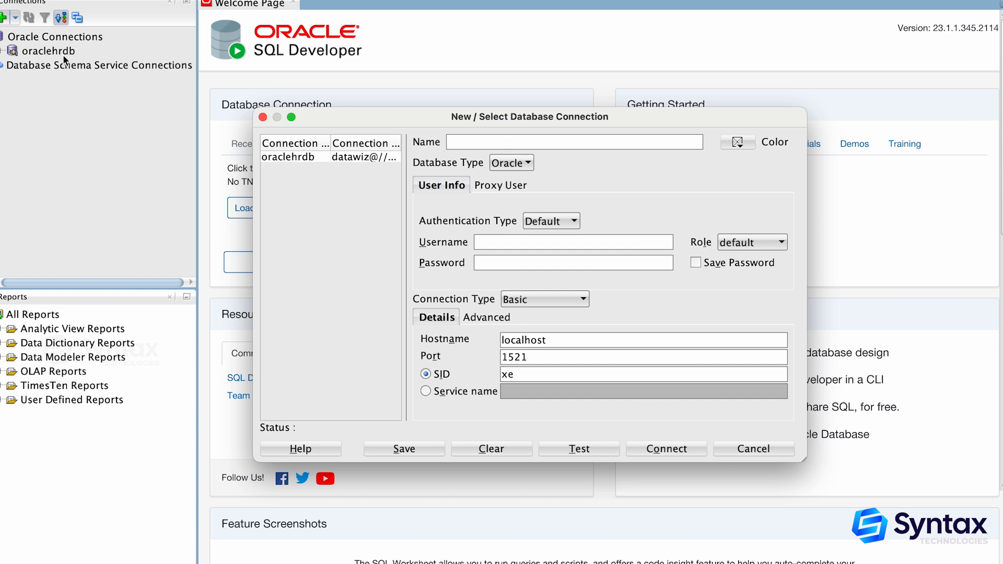
mouse_move(69, 61)
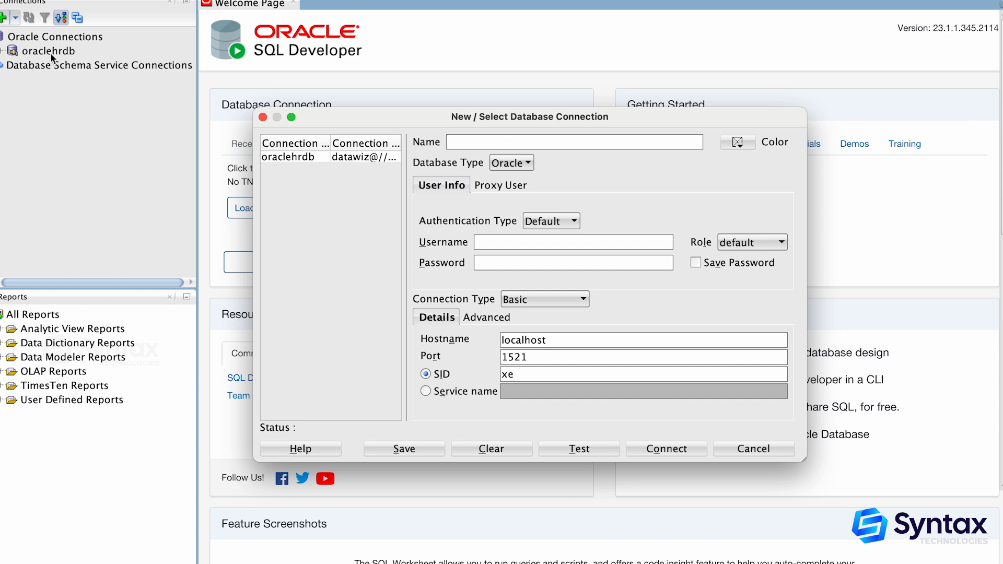
mouse_move(404, 138)
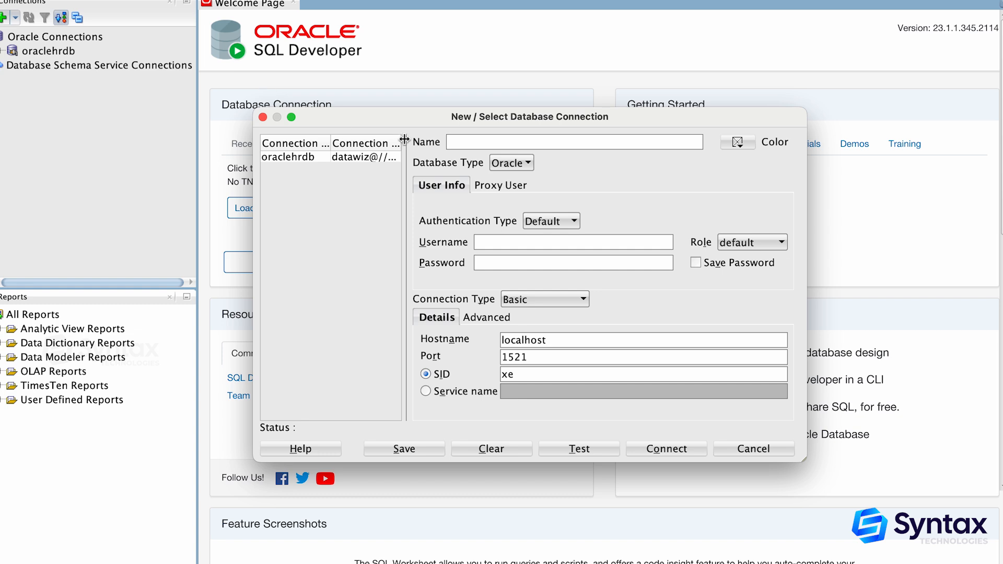
type("oraclehrdb")
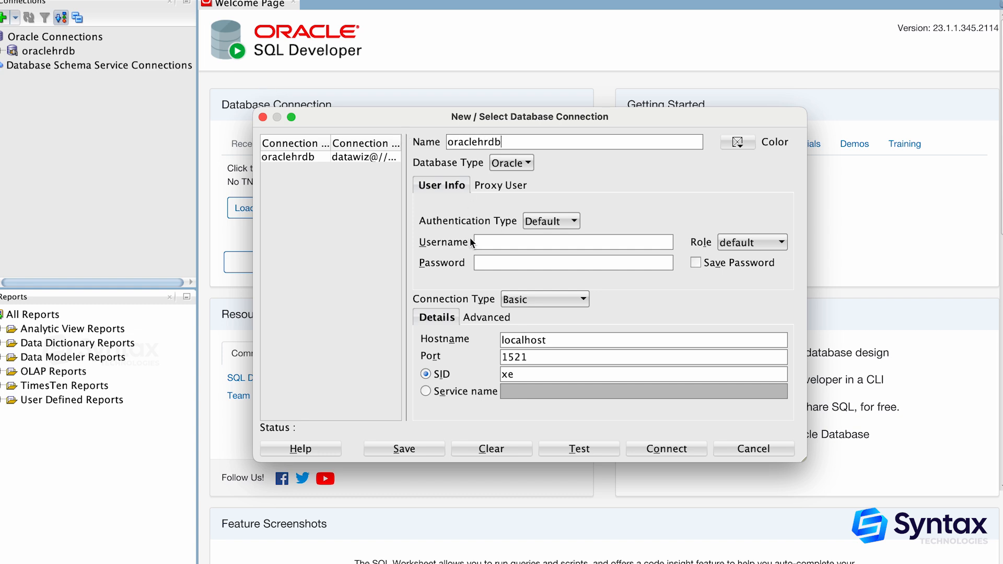
left_click(572, 262)
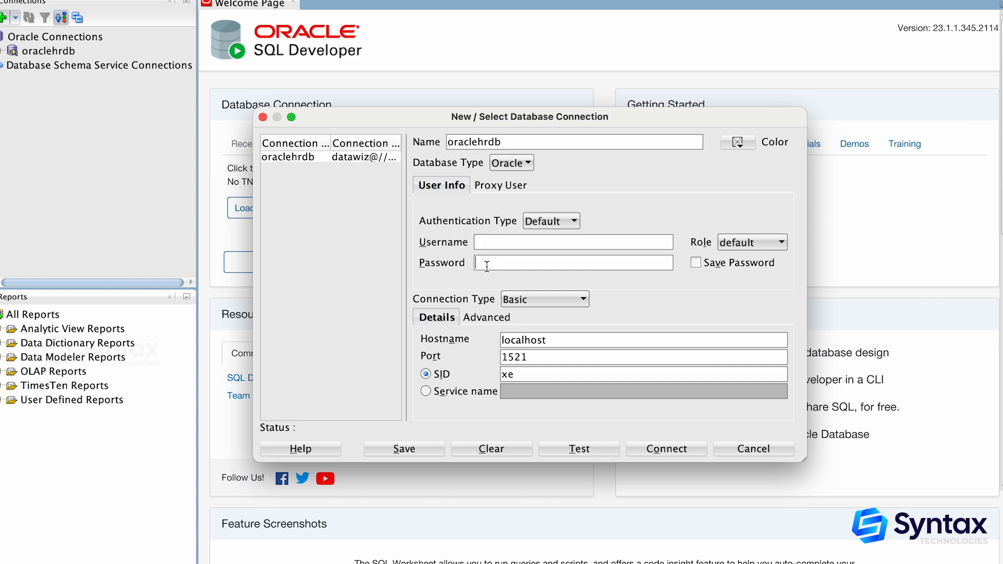
double_click(524, 339)
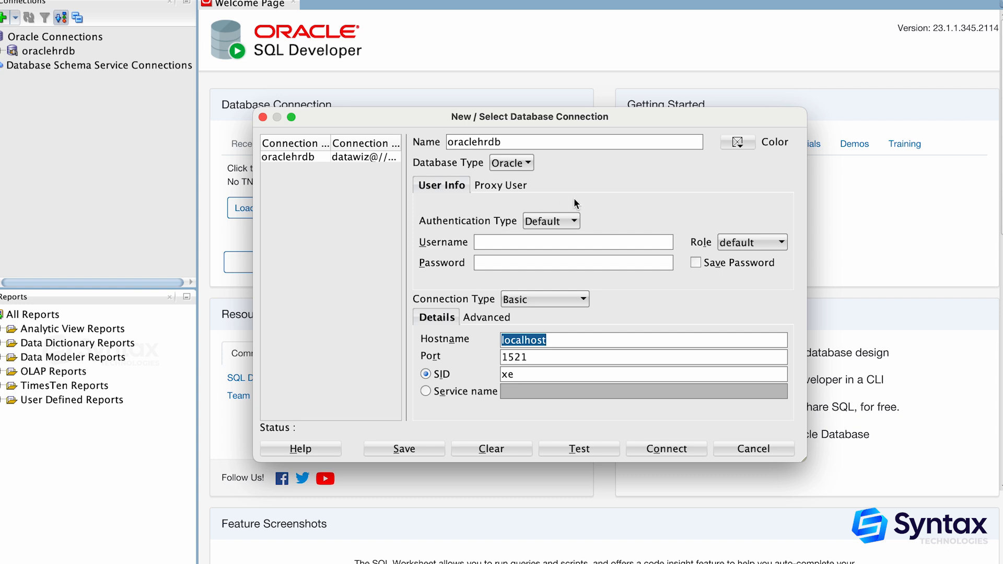
mouse_move(458, 280)
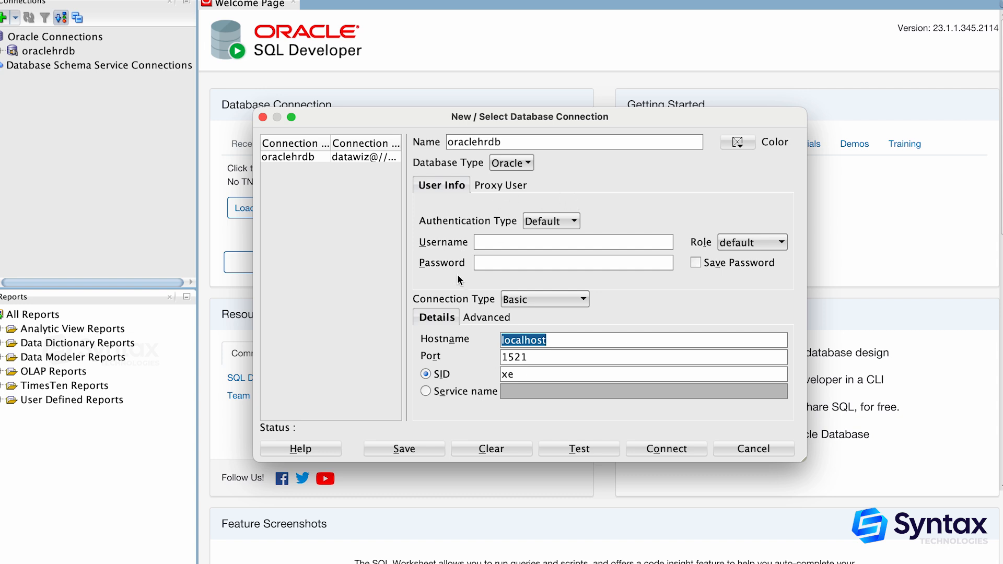
mouse_move(531, 208)
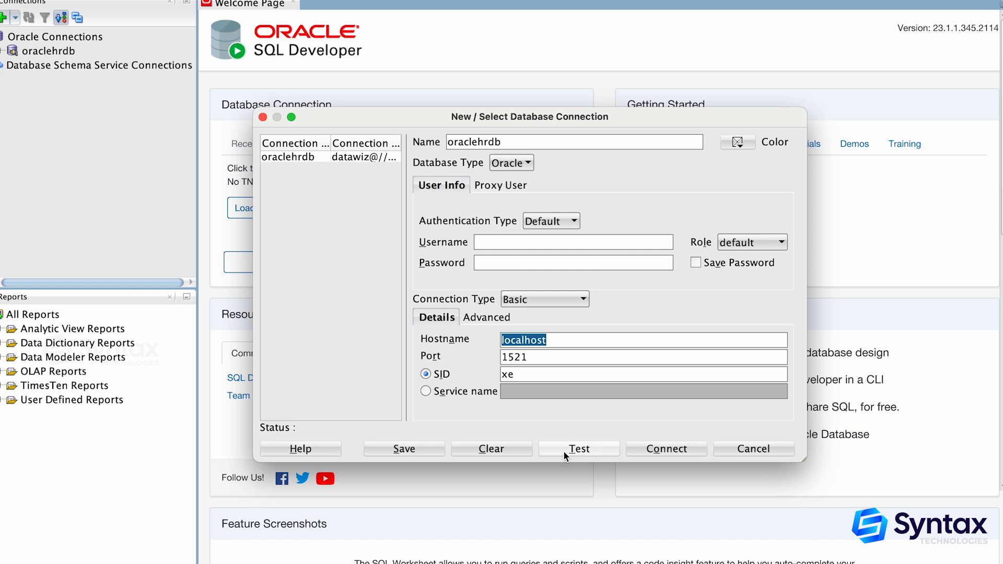
mouse_move(589, 451)
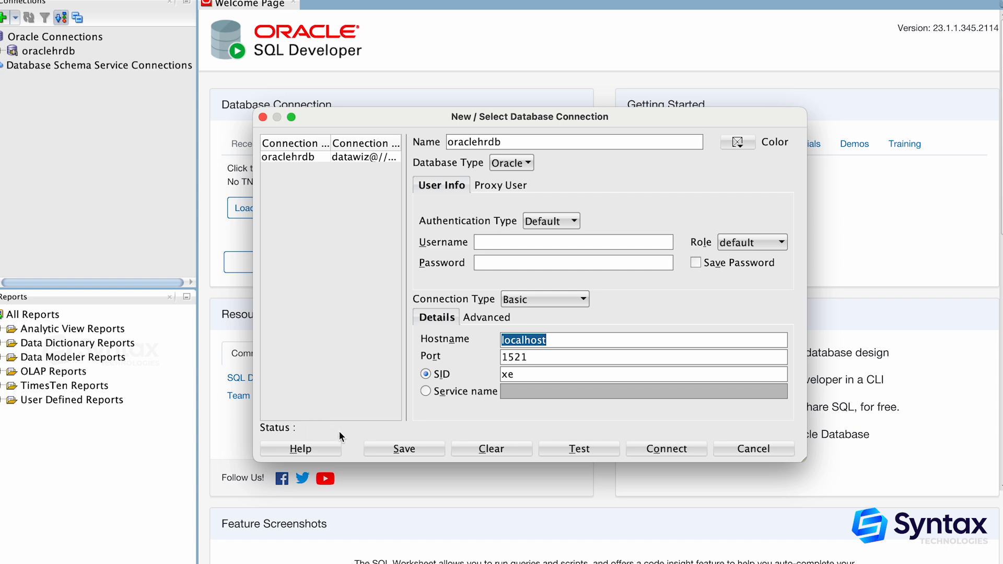
left_click(573, 262)
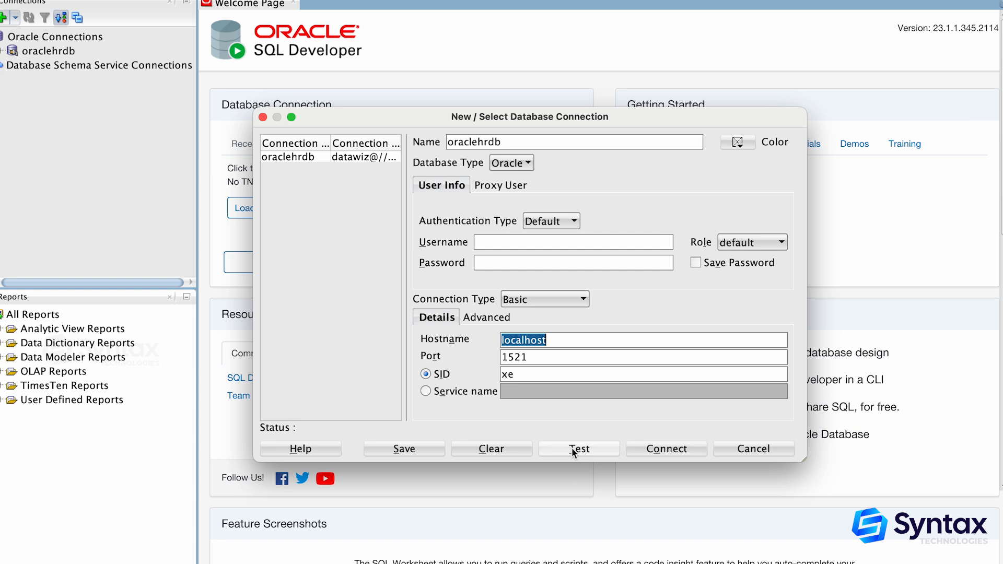
mouse_move(268, 439)
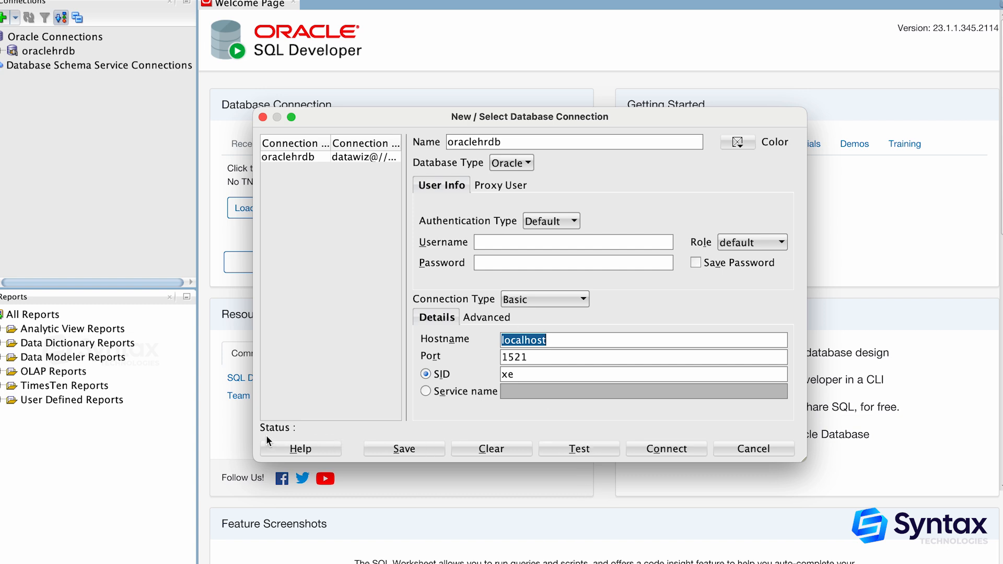
mouse_move(310, 427)
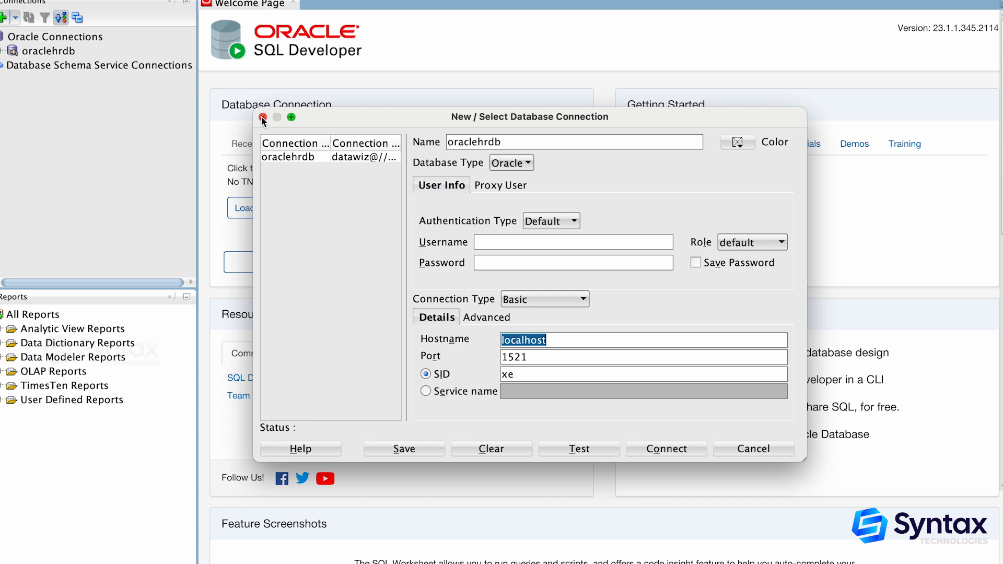
left_click(262, 117)
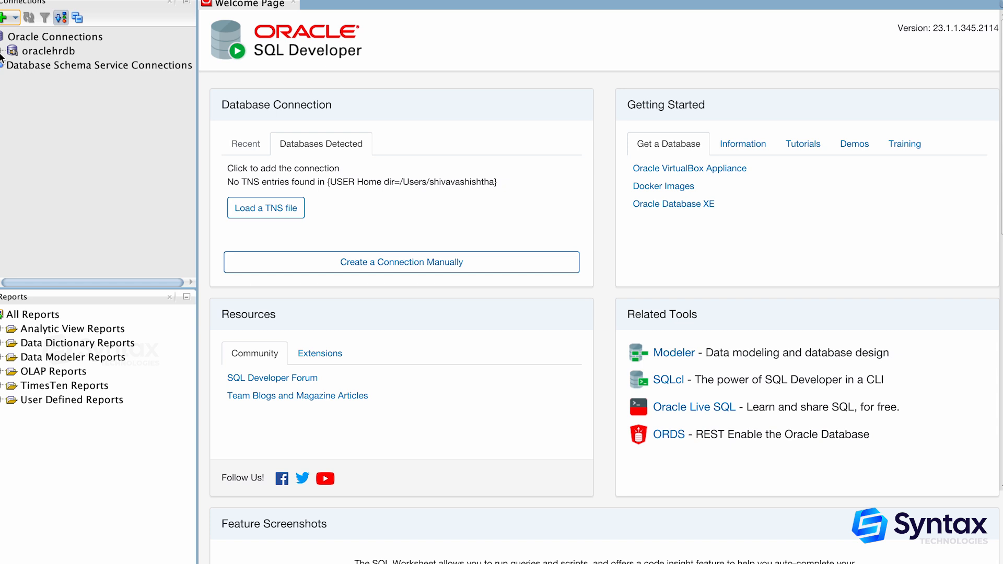
mouse_move(72, 58)
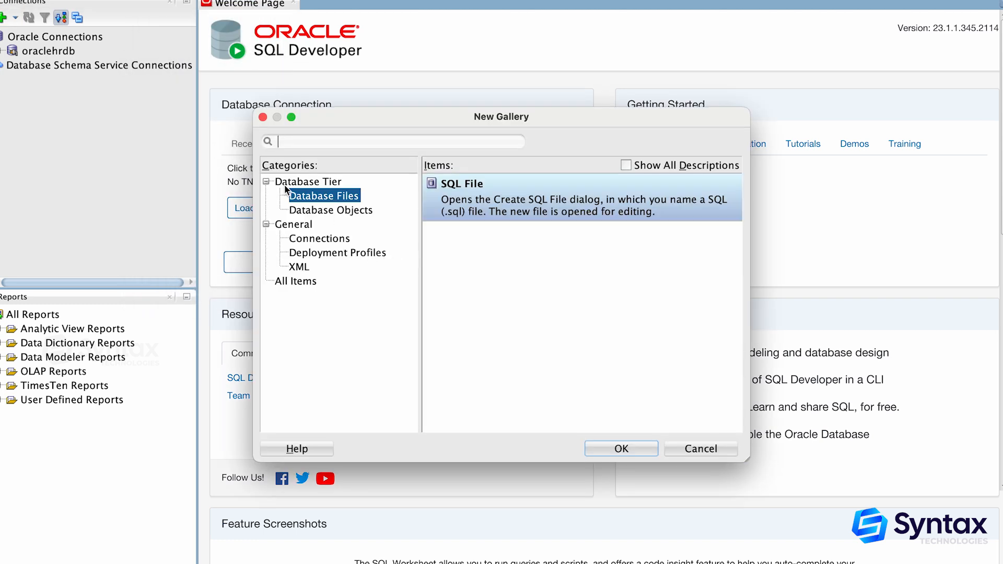
mouse_move(306, 202)
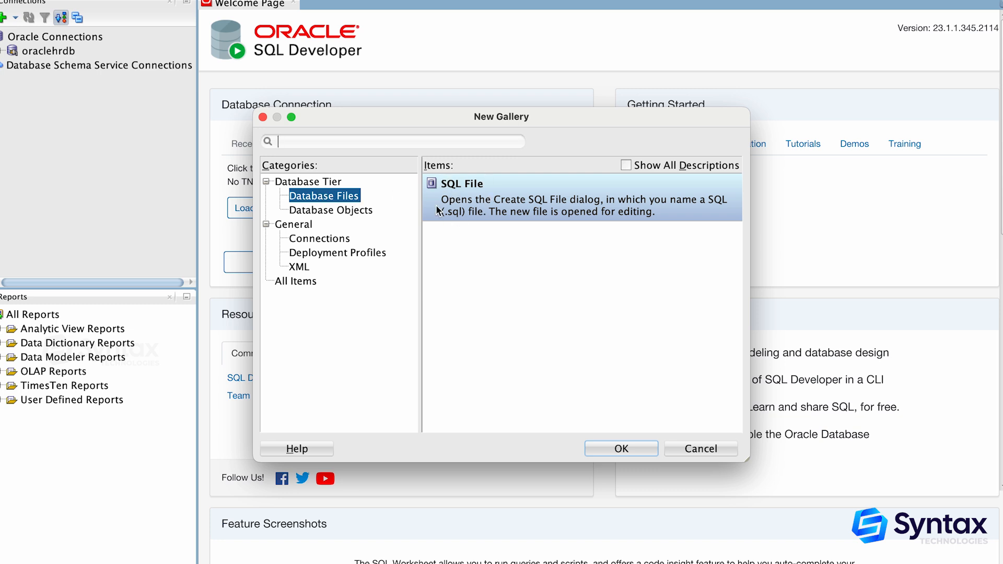
- Create a new SQL File, renaming Untitled to 'hrdata' to get hrdata.sql
left_click(620, 448)
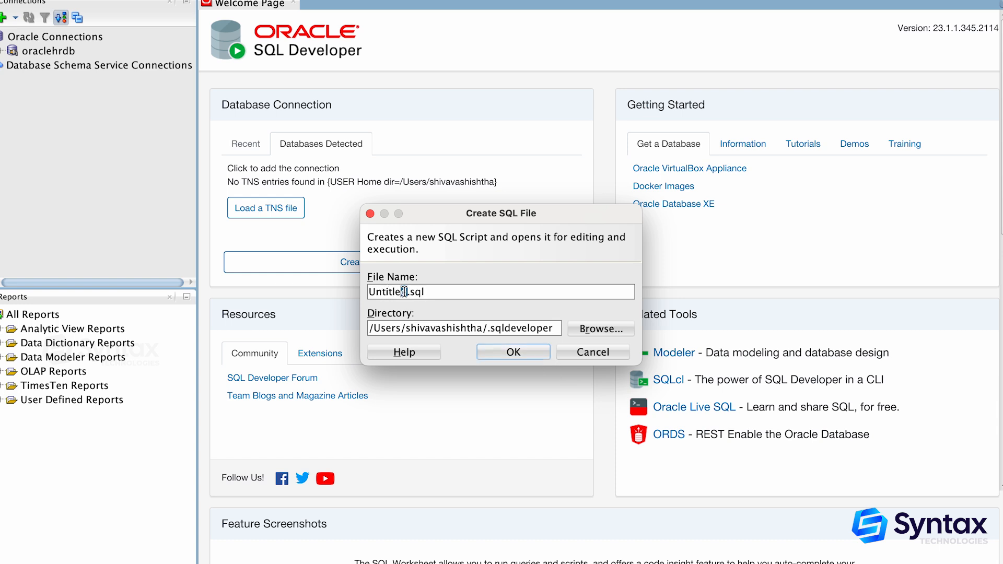
double_click(384, 292)
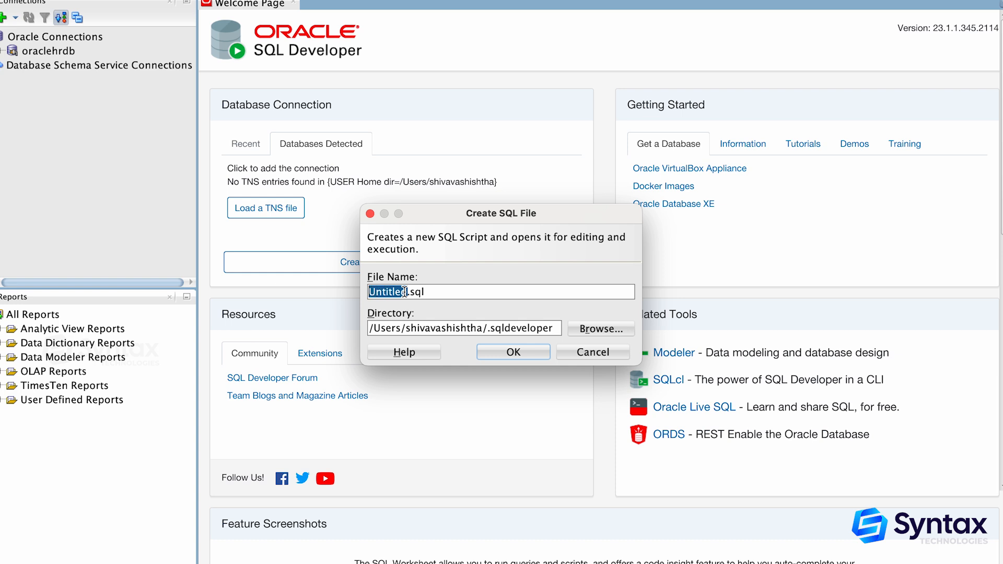
type("hrdata.sql")
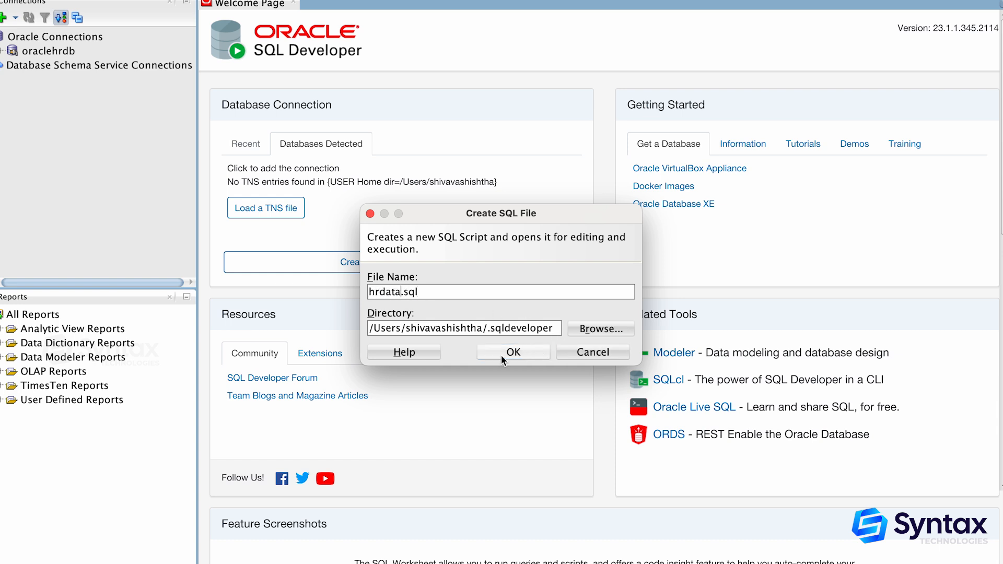
left_click(513, 352)
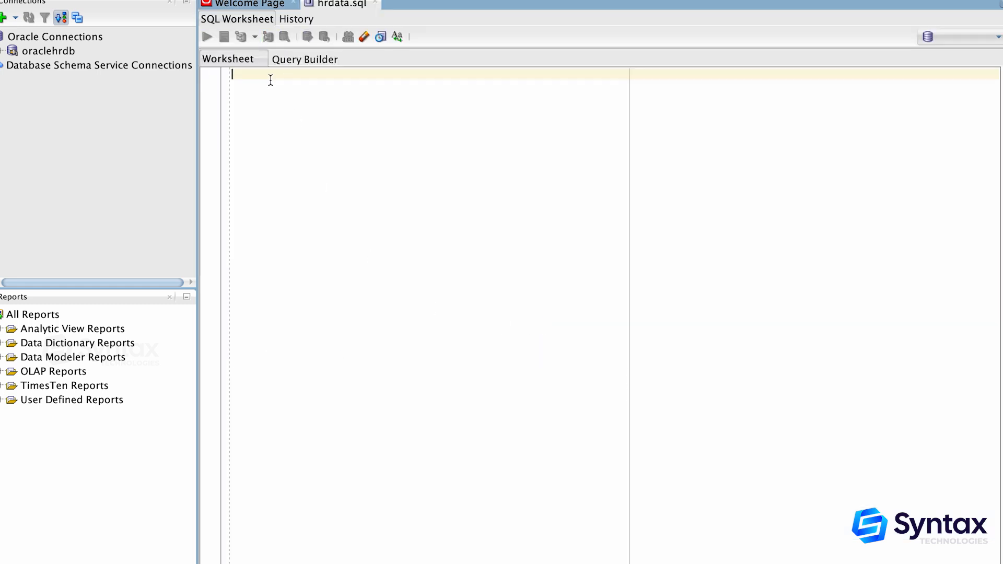
- Enter 'select * from jobs' in the hrdata.sql worksheet and run the statement
type("select * f")
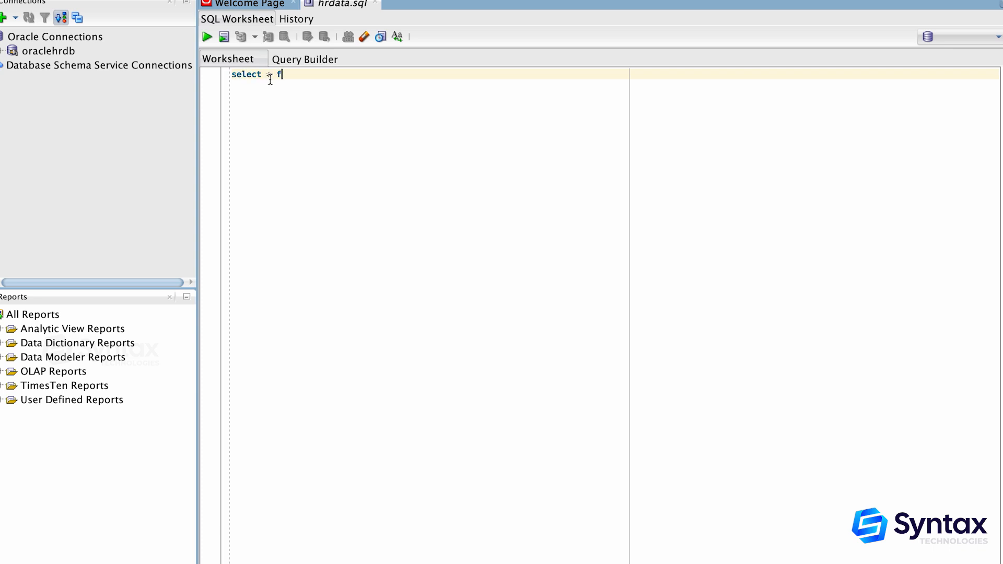
type("rom jobs")
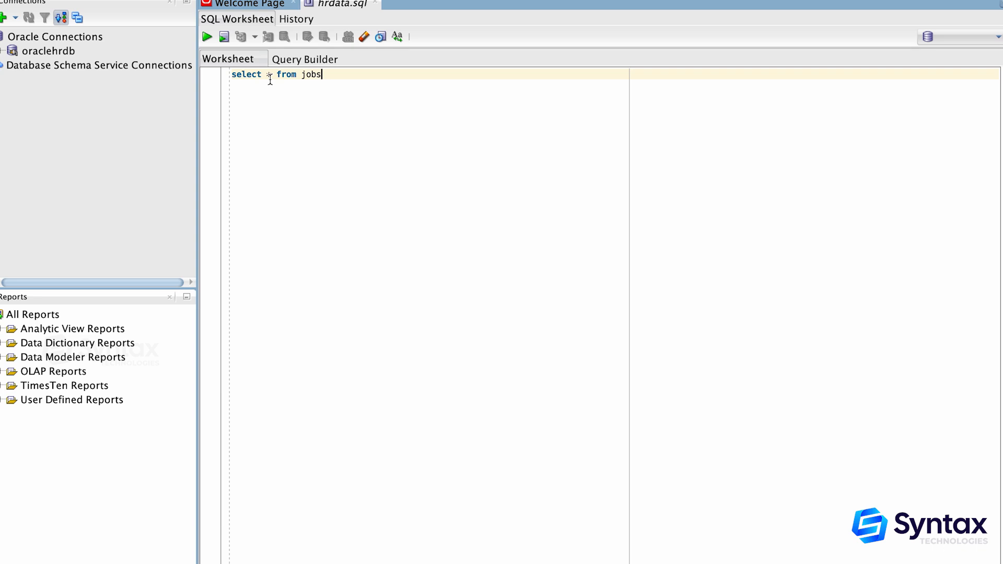
left_click(206, 37)
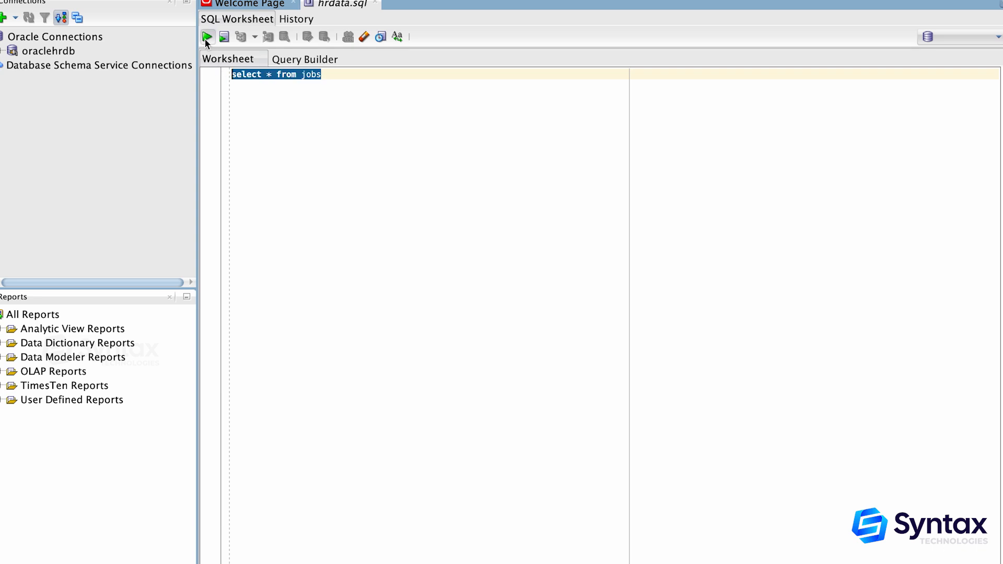
left_click(207, 36)
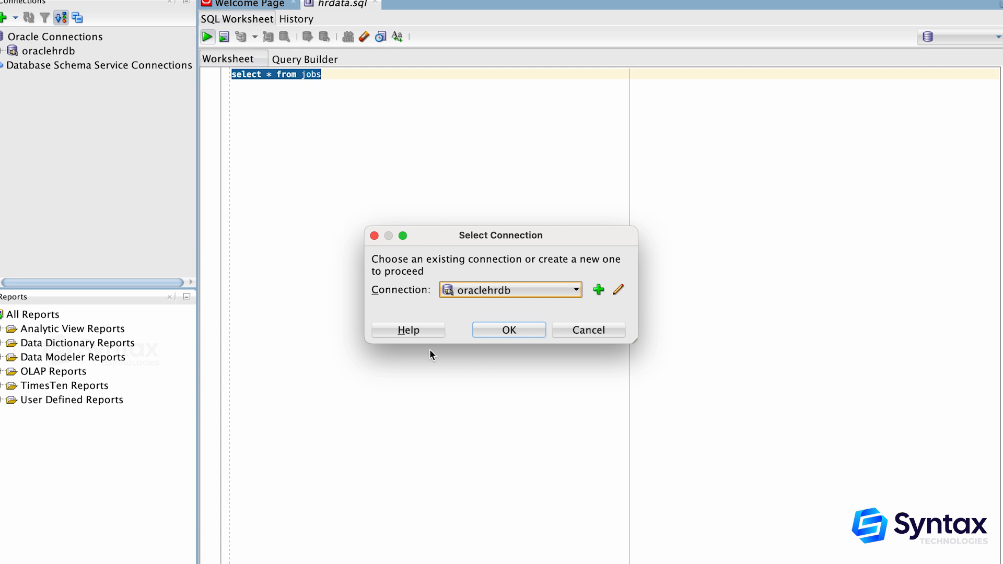
mouse_move(518, 239)
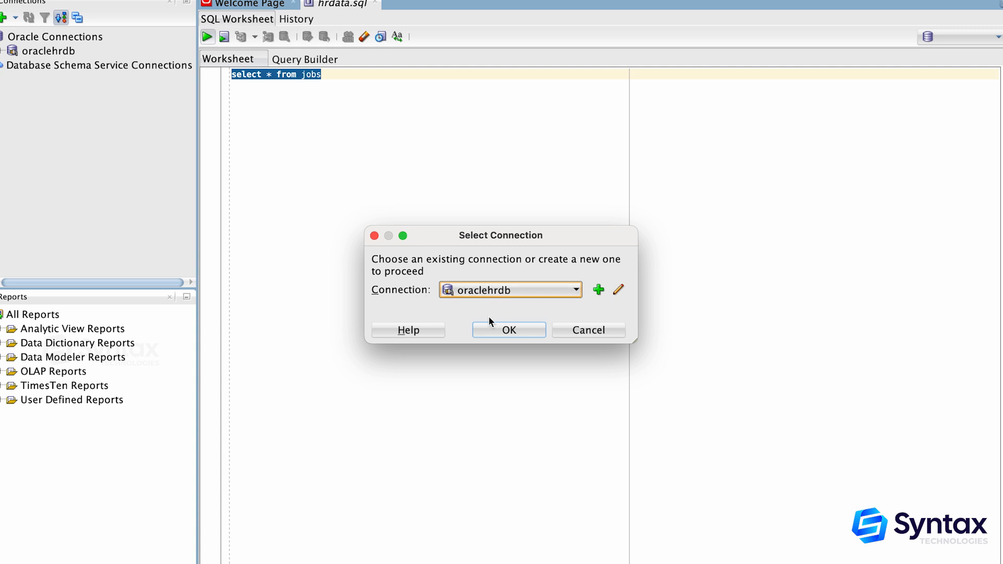
- Run select * from jobs on oraclehrdb, dismissing the reset notice, to fetch 19 job rows
left_click(508, 330)
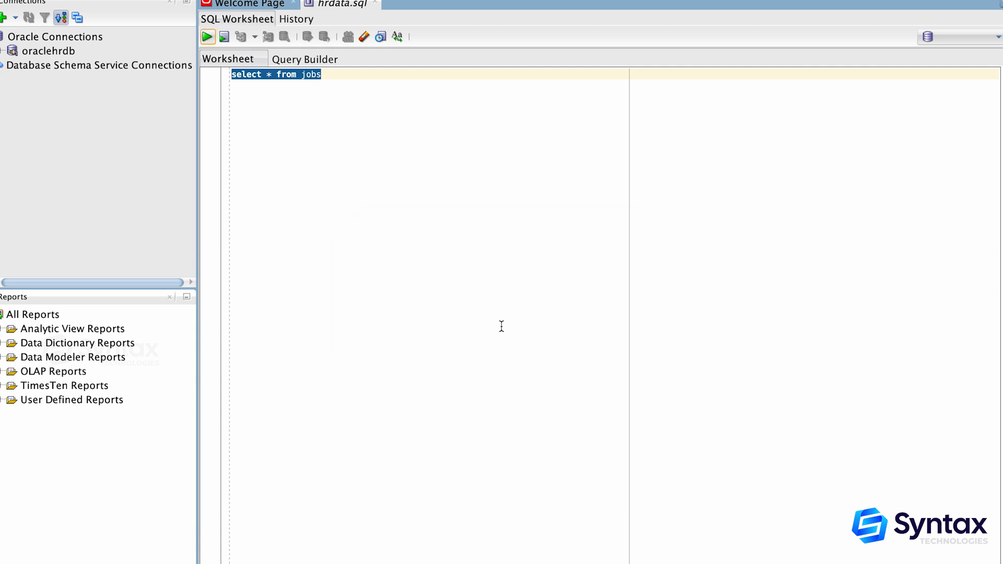
left_click(207, 37)
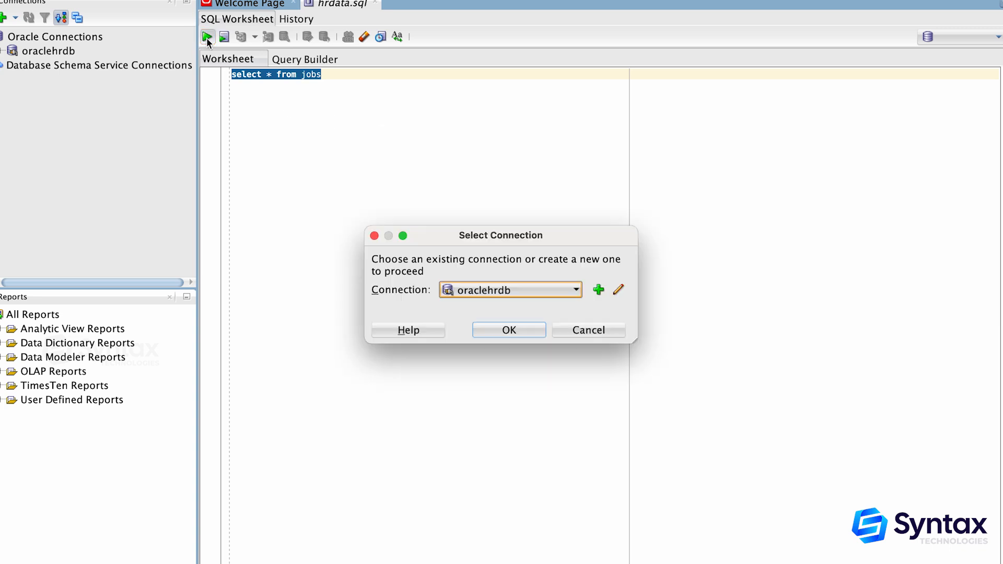
left_click(509, 330)
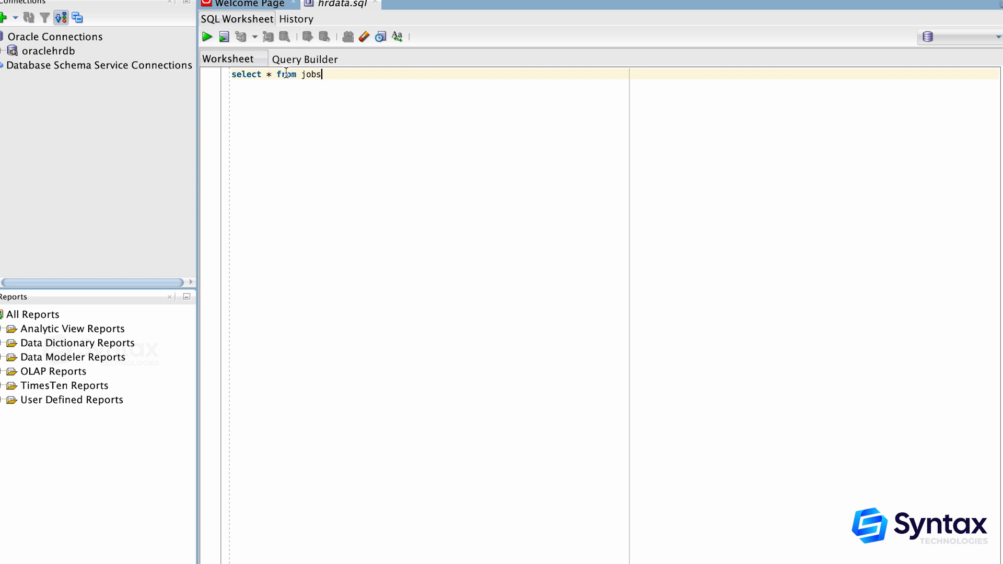
left_click(206, 36)
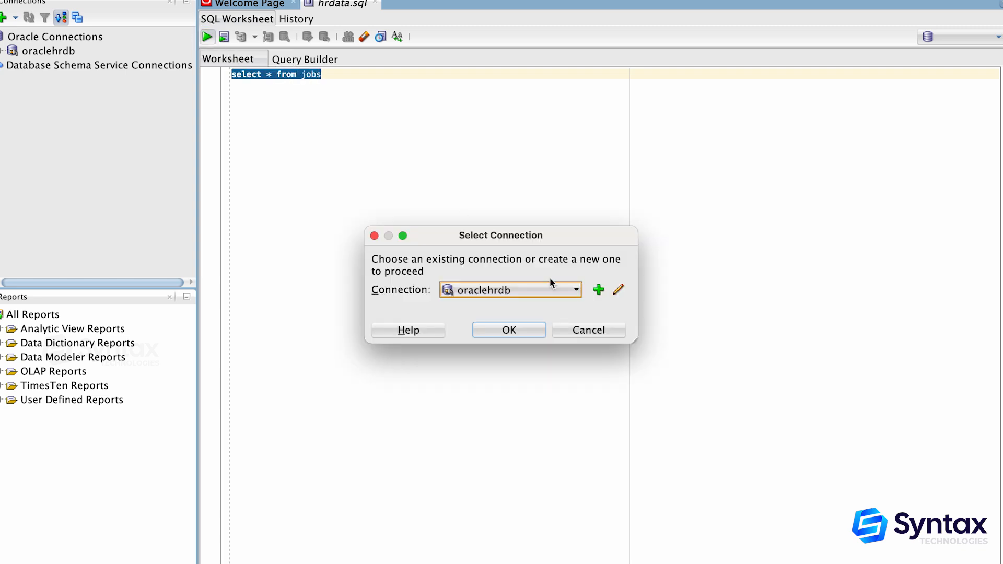
left_click(508, 330)
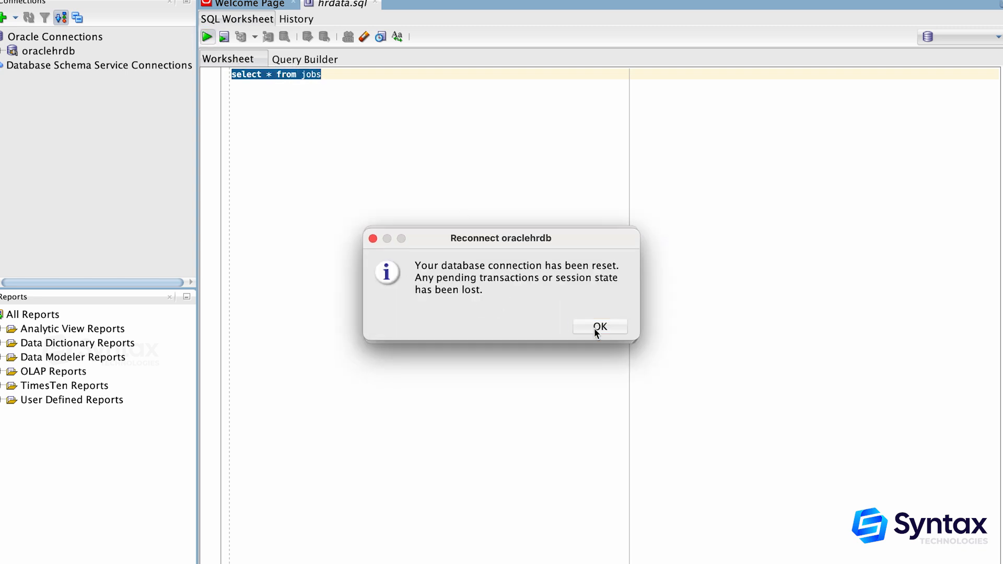
left_click(599, 327)
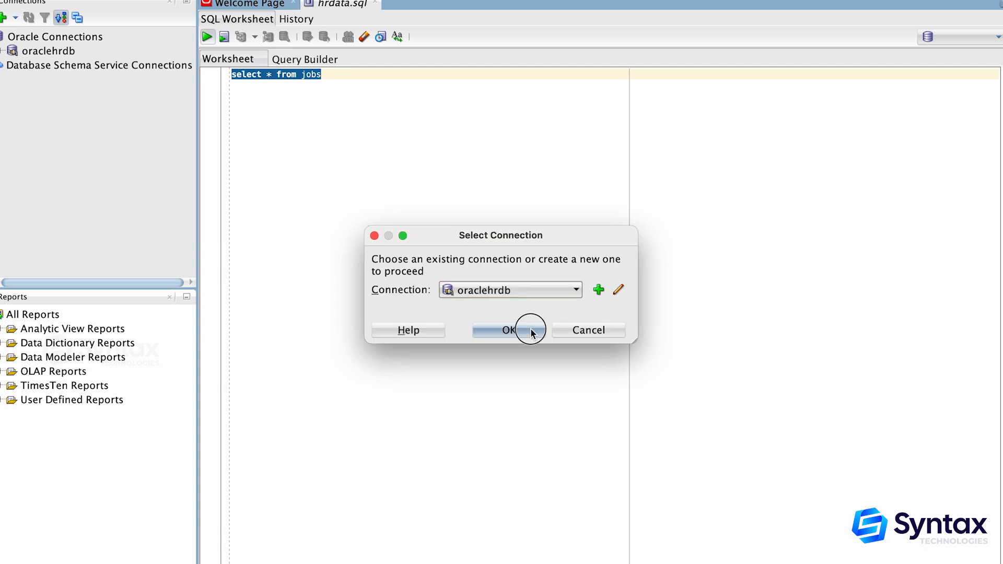
left_click(508, 330)
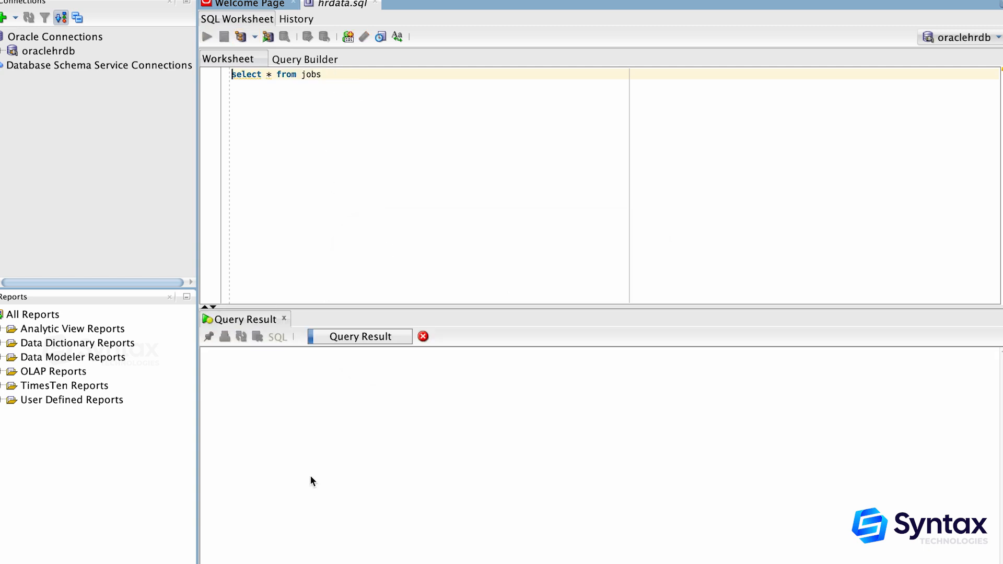
left_click(205, 37)
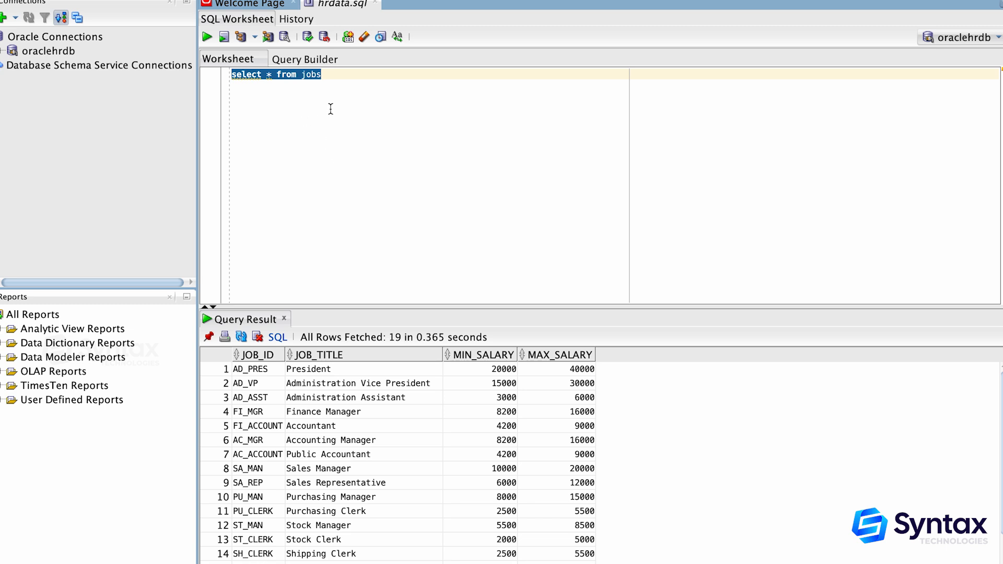